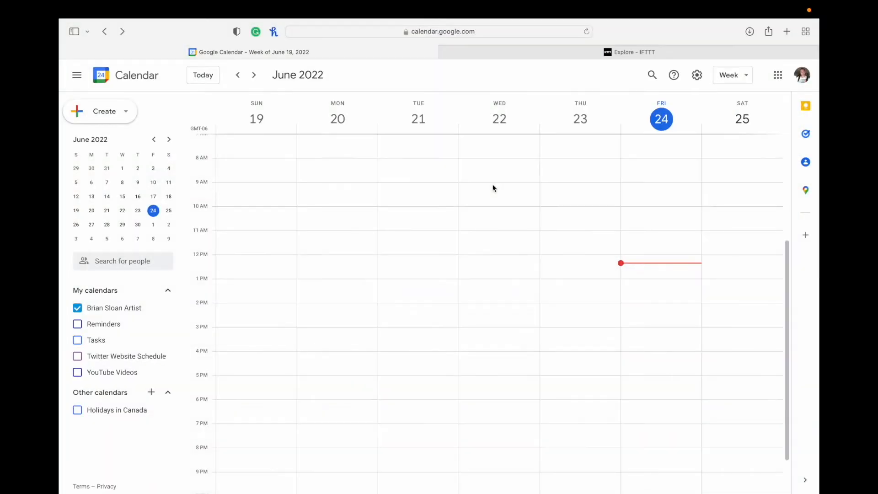
Glance at the IFTTT Explore page and return to the calendar week view
{"action": "left_click", "coordinate": [630, 51]}
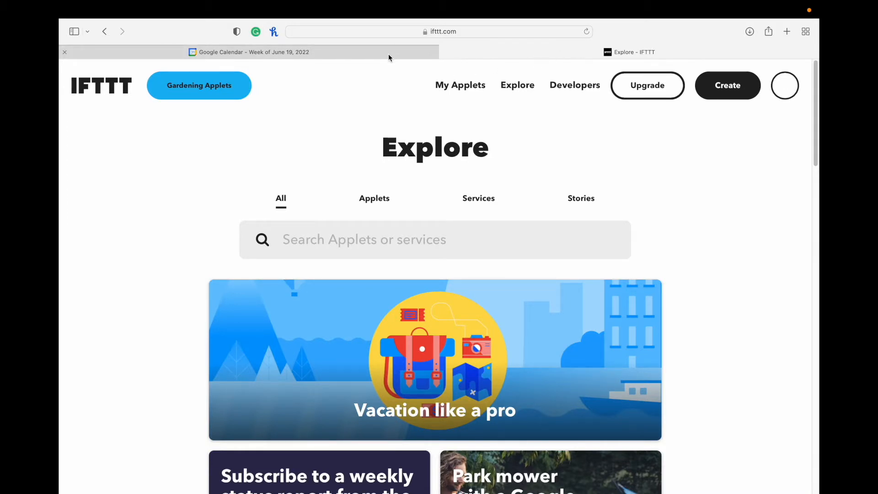
{"action": "left_click", "coordinate": [249, 51]}
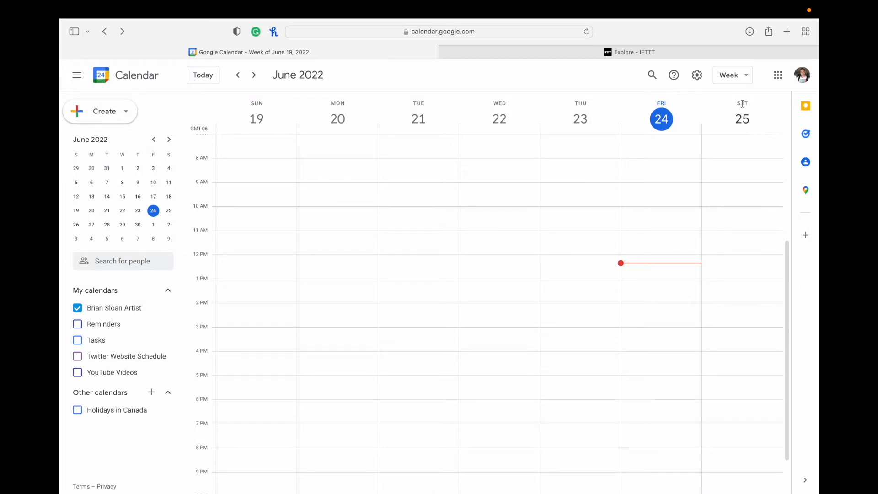
{"action": "mouse_move", "coordinate": [778, 74]}
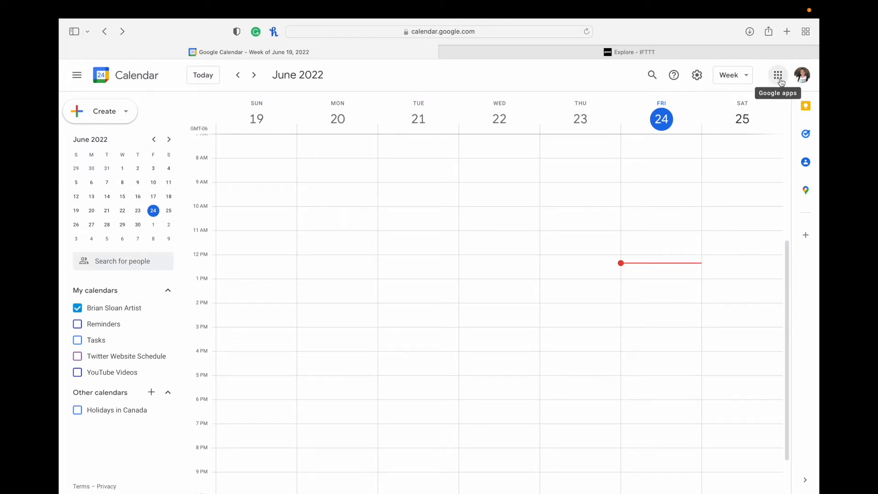
{"action": "left_click", "coordinate": [778, 74]}
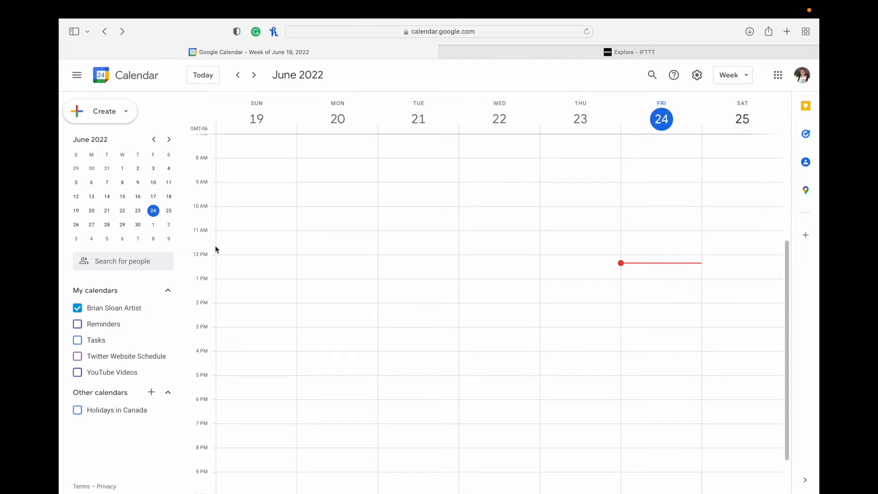
{"action": "mouse_move", "coordinate": [151, 393]}
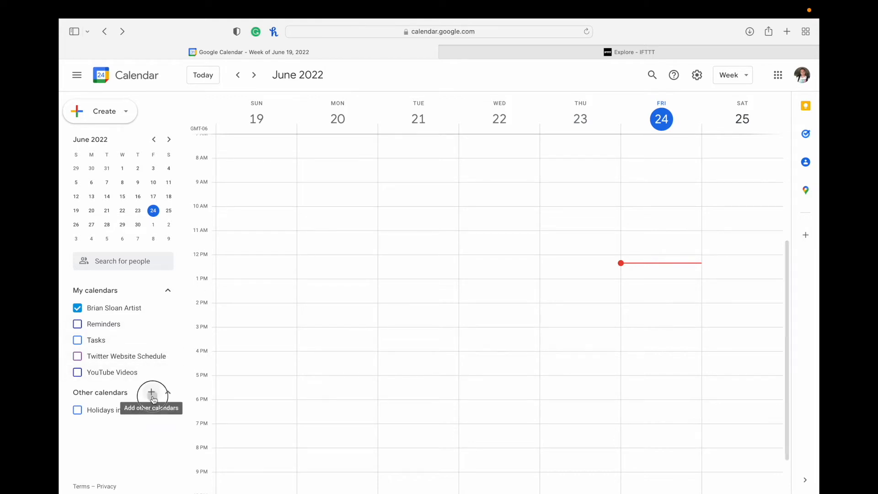
Create a new calendar named 'IFTTT test' from the Other calendars add menu
{"action": "left_click", "coordinate": [152, 394]}
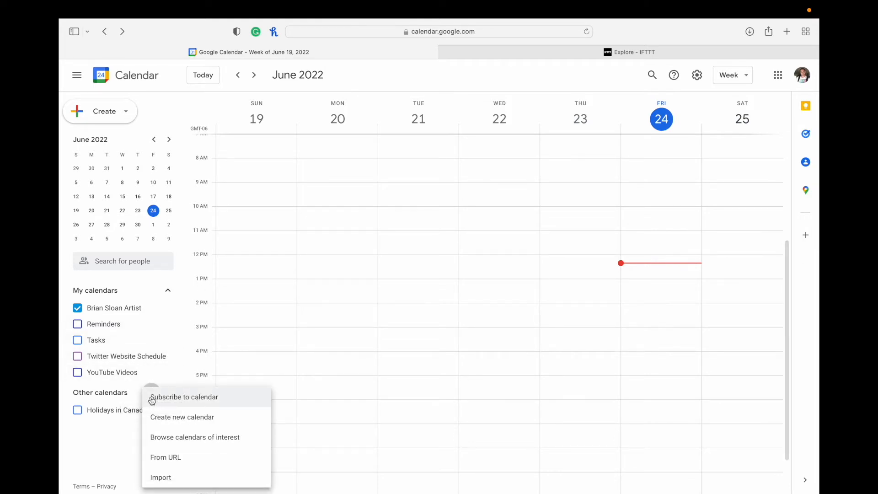
{"action": "left_click", "coordinate": [182, 418]}
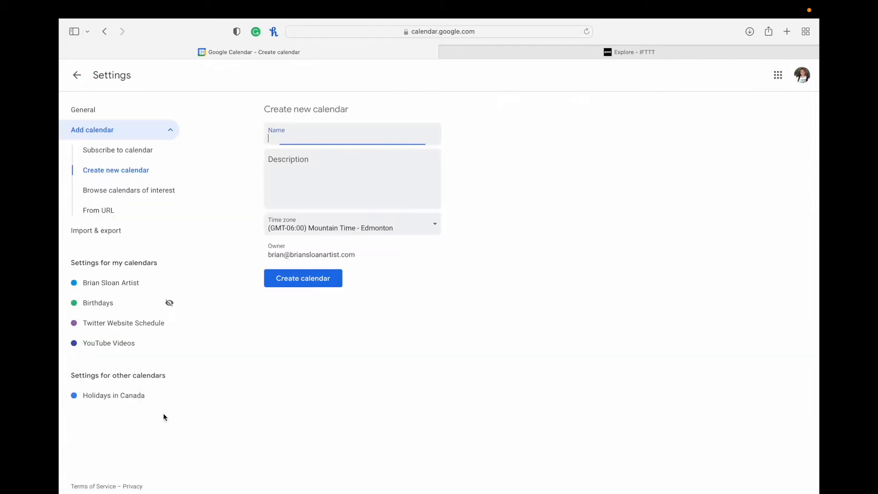
{"action": "type", "text": "IFTTT"}
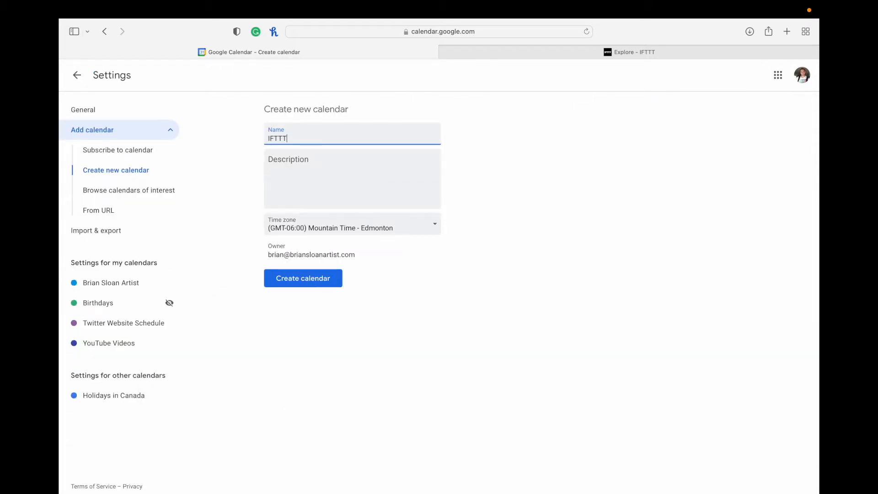
{"action": "type", "text": "test"}
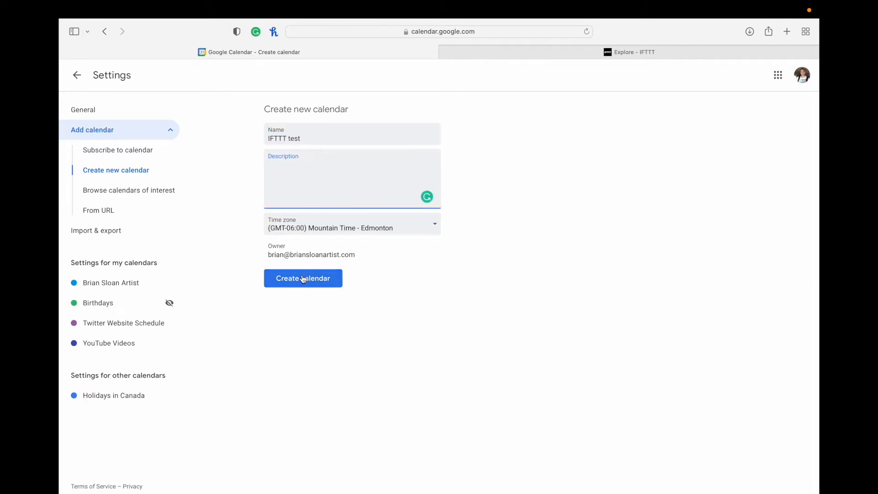
{"action": "left_click", "coordinate": [303, 278]}
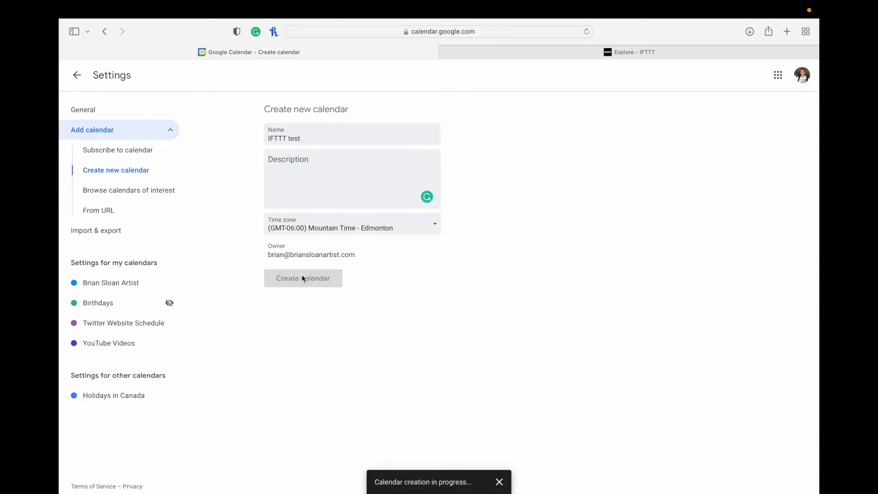
{"action": "left_click", "coordinate": [303, 278]}
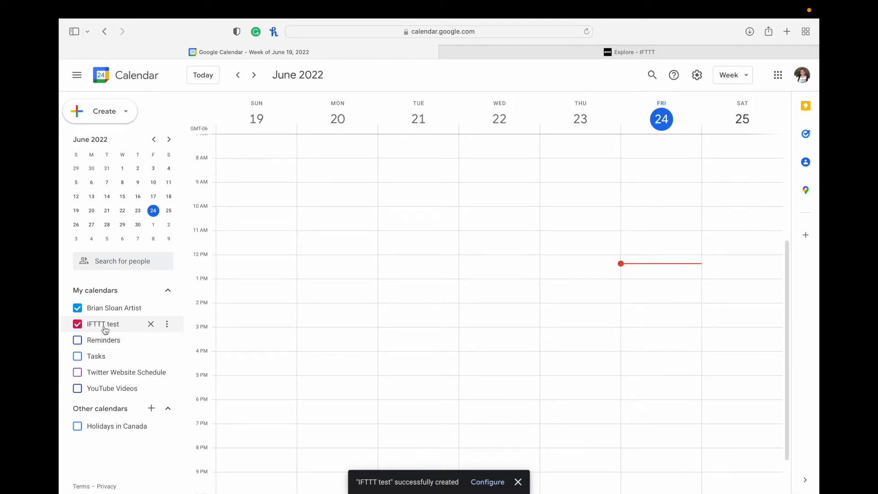
Leave the calendar and bring the IFTTT Explore tab to the front
{"action": "left_click", "coordinate": [518, 482]}
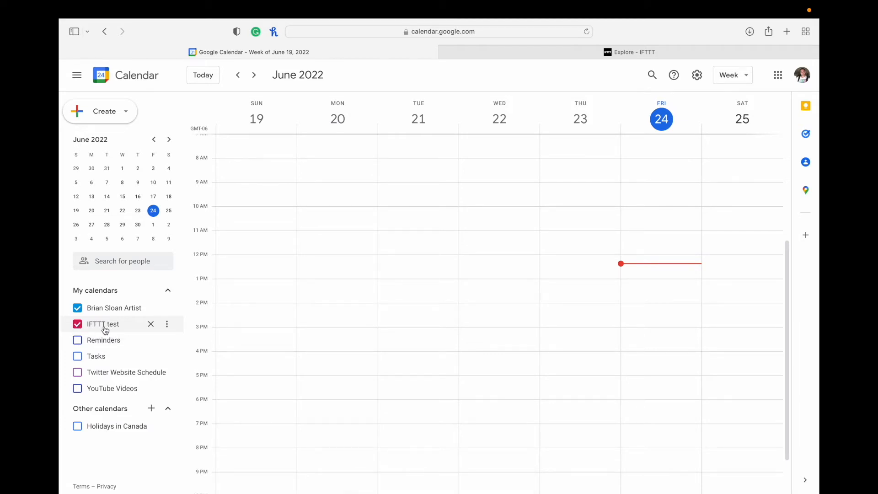
{"action": "left_click", "coordinate": [630, 51]}
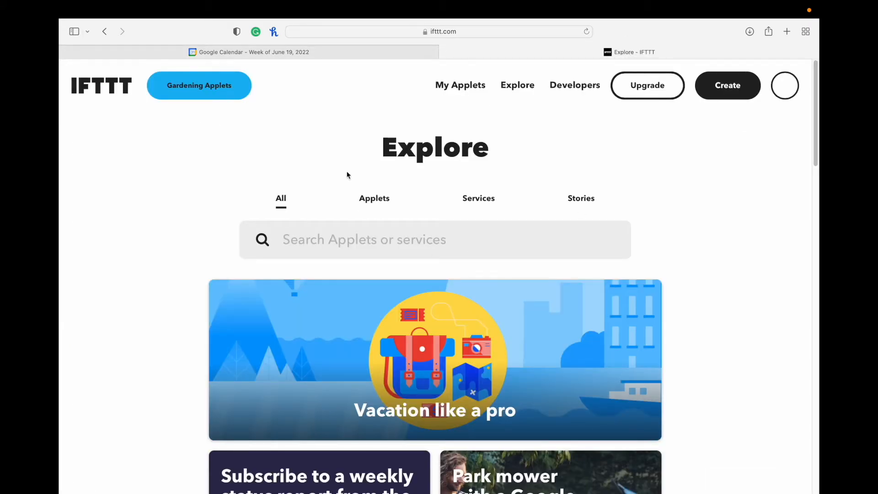
{"action": "mouse_move", "coordinate": [725, 195]}
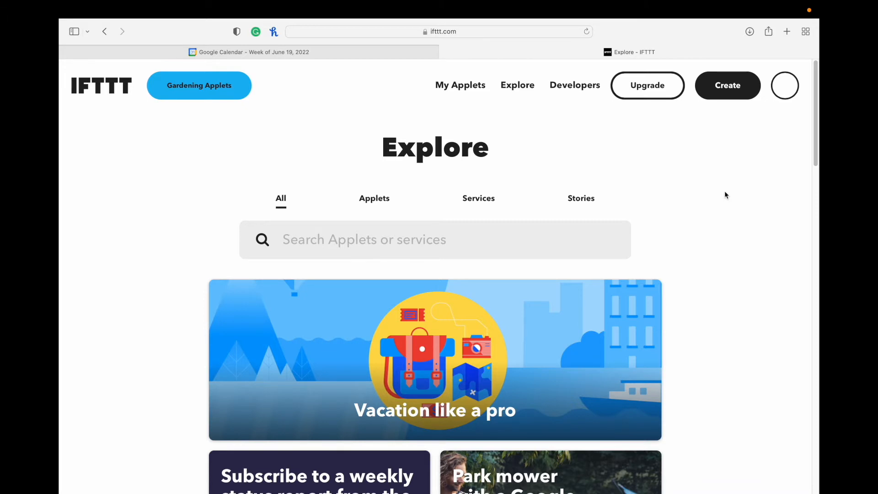
Start a new applet and search 'cald' to pick Google Calendar's Any event starts trigger
{"action": "left_click", "coordinate": [727, 85]}
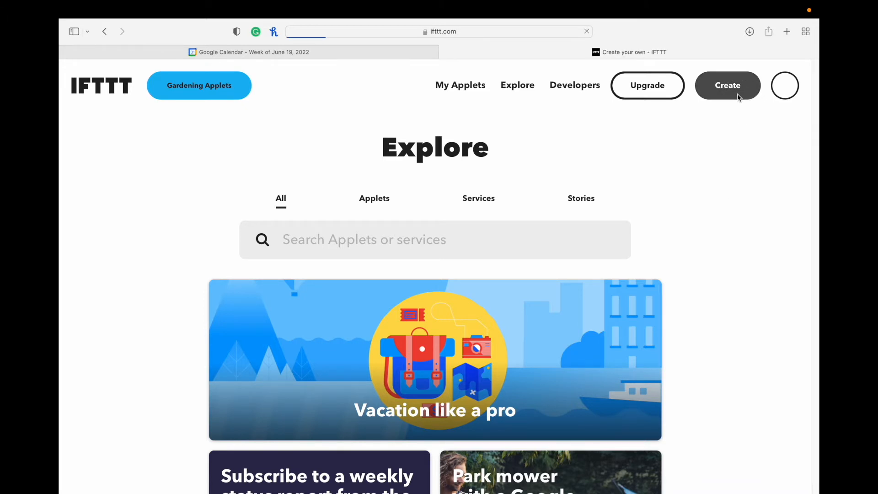
{"action": "left_click", "coordinate": [728, 86]}
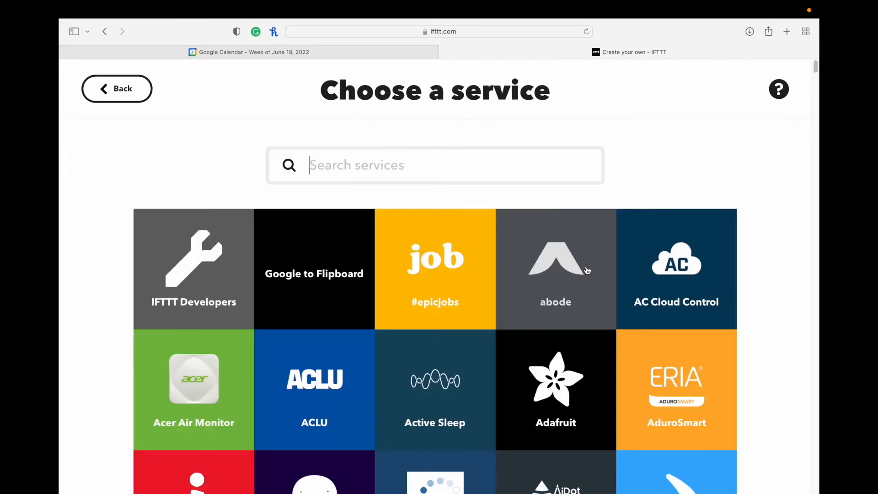
{"action": "type", "text": "cald"}
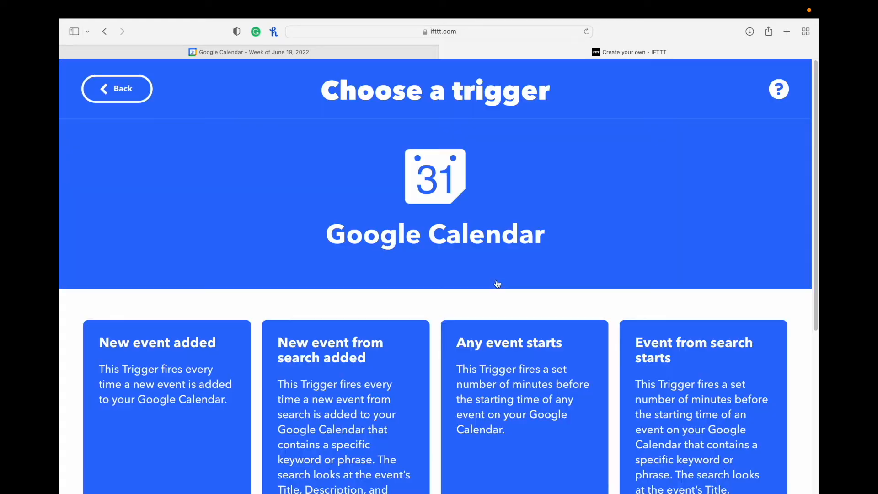
{"action": "scroll", "scroll_direction": "down", "scroll_amount": 3}
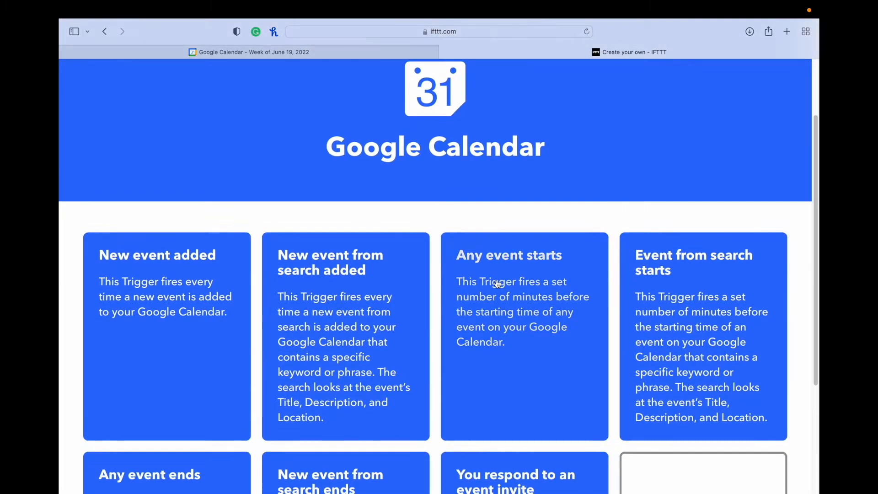
{"action": "scroll", "scroll_direction": "down", "scroll_amount": 3}
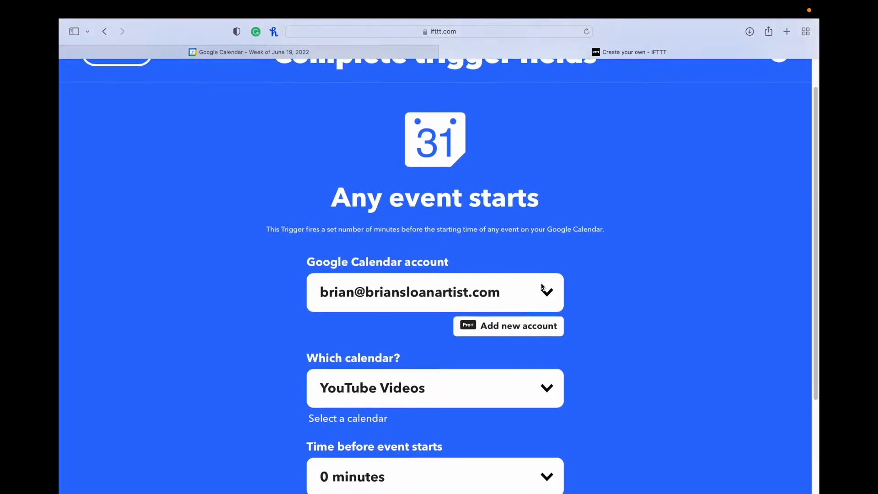
Choose the IFTTT test calendar in Which calendar? and create the trigger
{"action": "scroll", "scroll_direction": "down", "scroll_amount": 3}
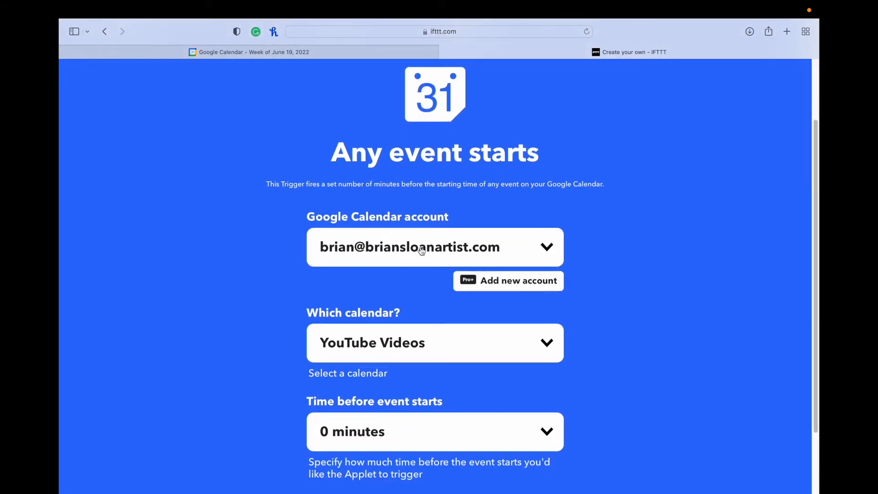
{"action": "left_click", "coordinate": [249, 51]}
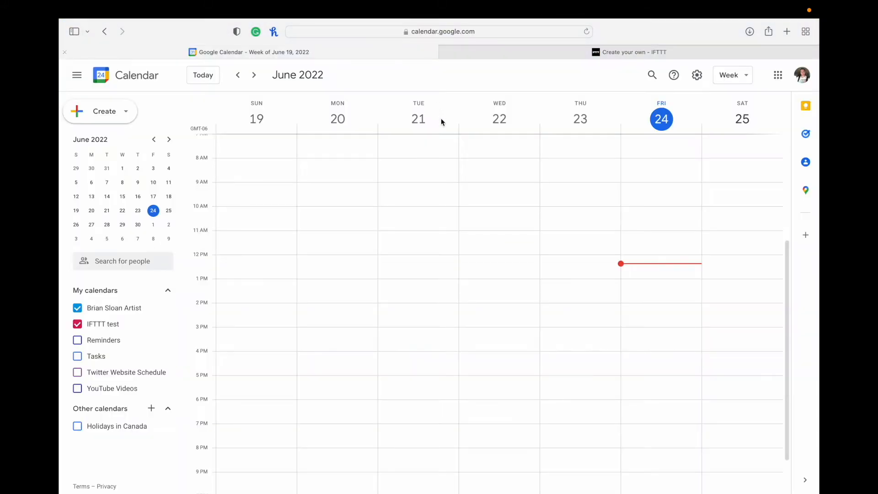
{"action": "left_click", "coordinate": [629, 51]}
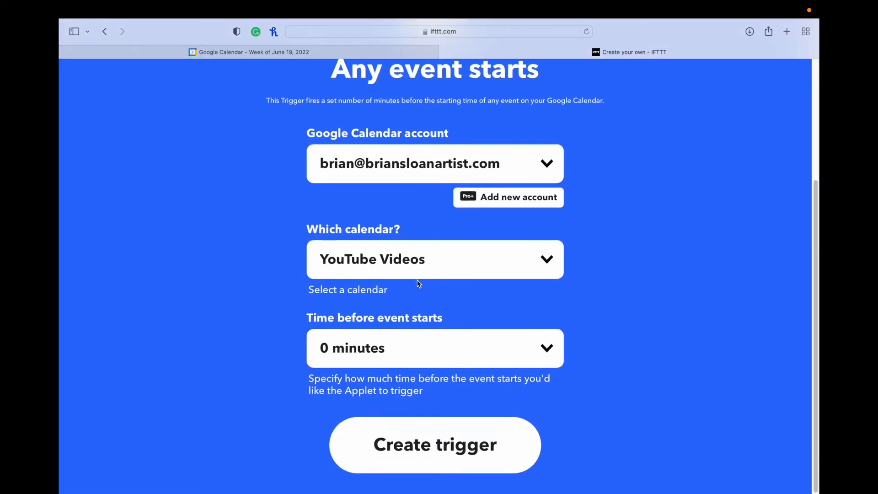
{"action": "left_click", "coordinate": [435, 259]}
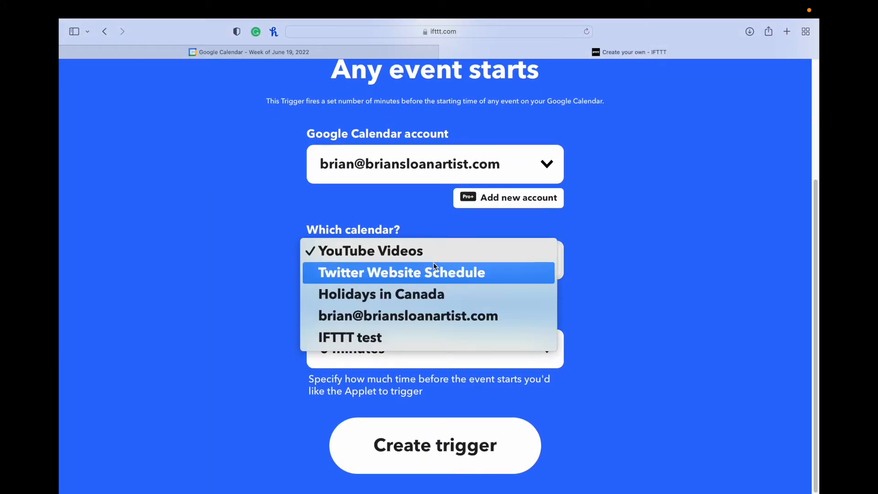
{"action": "left_click", "coordinate": [351, 337]}
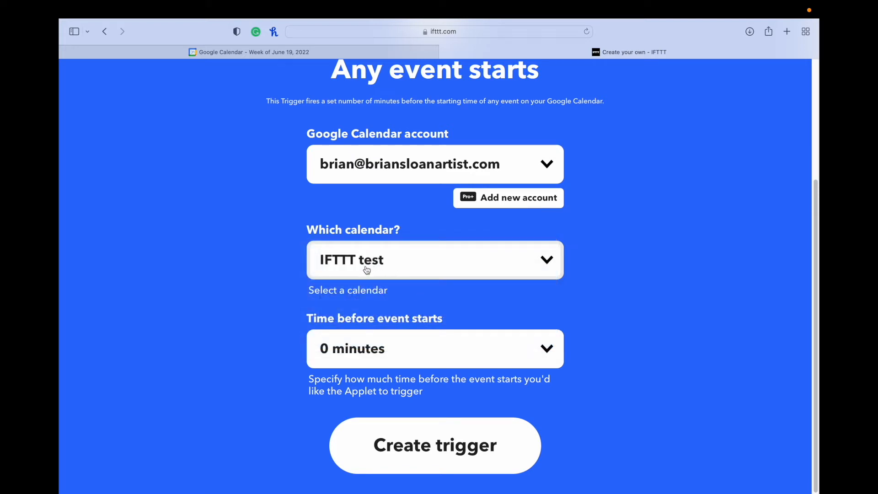
{"action": "mouse_move", "coordinate": [431, 347]}
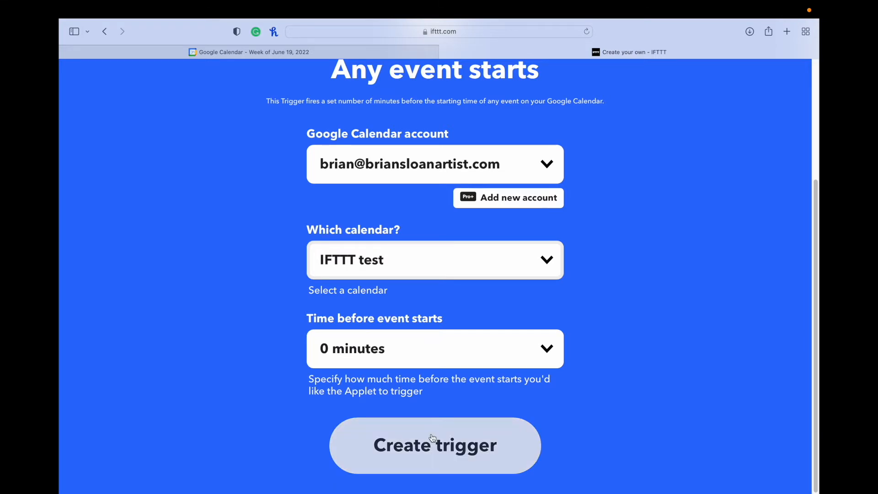
{"action": "left_click", "coordinate": [434, 445]}
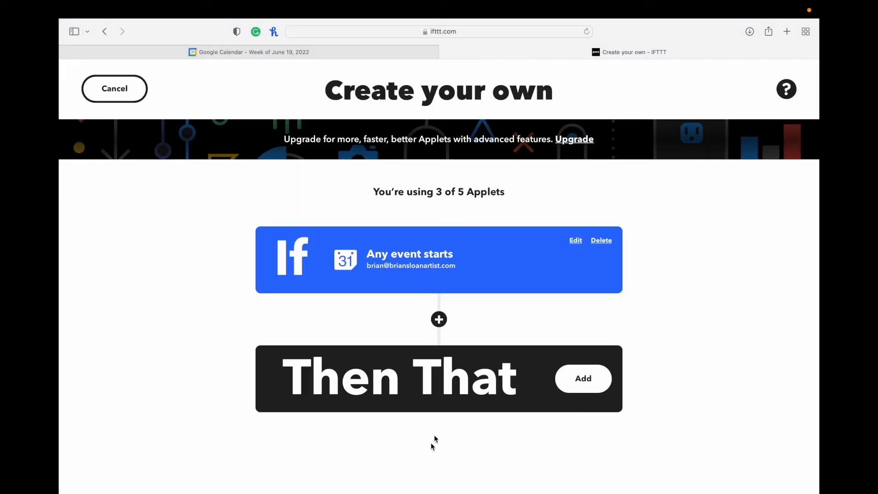
Search 'twitt' and choose Twitter as the applet's action service
{"action": "left_click", "coordinate": [583, 379]}
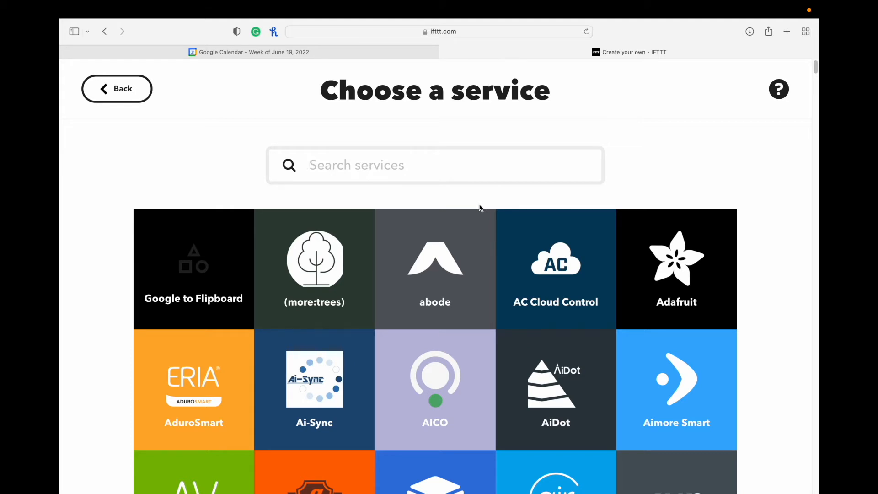
{"action": "type", "text": "R"}
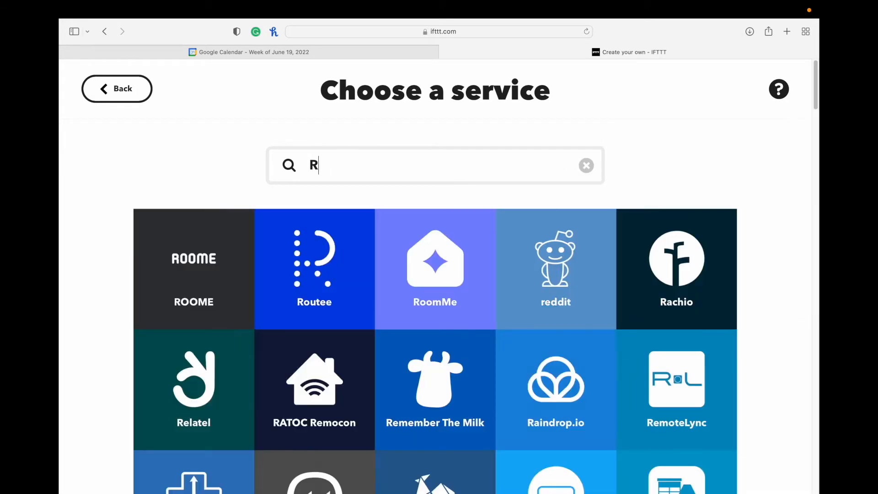
{"action": "type", "text": "ink"}
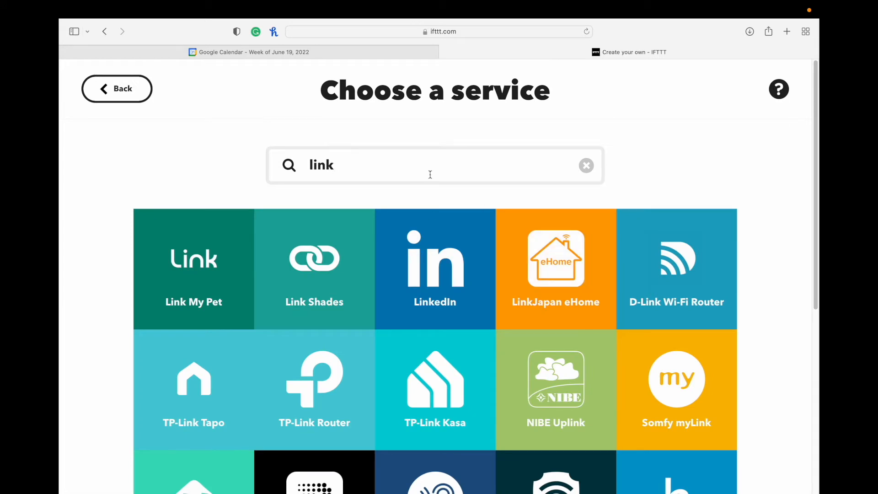
{"action": "type", "text": "twitt"}
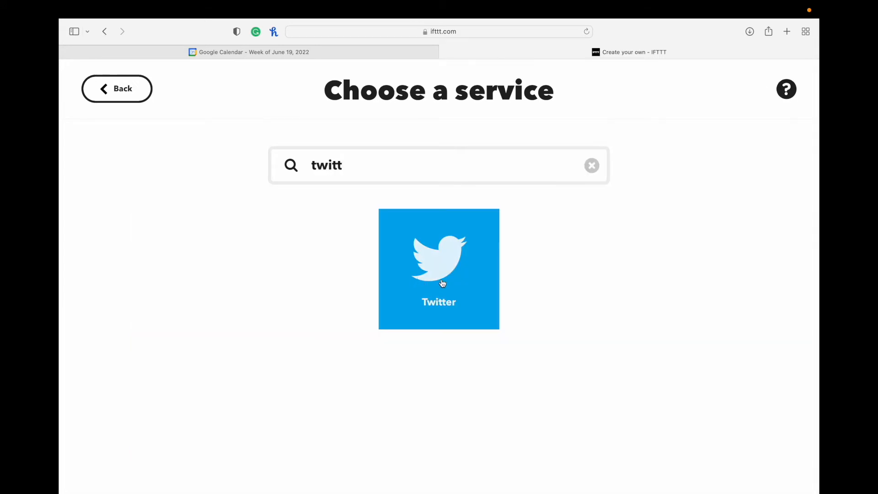
{"action": "left_click", "coordinate": [439, 269]}
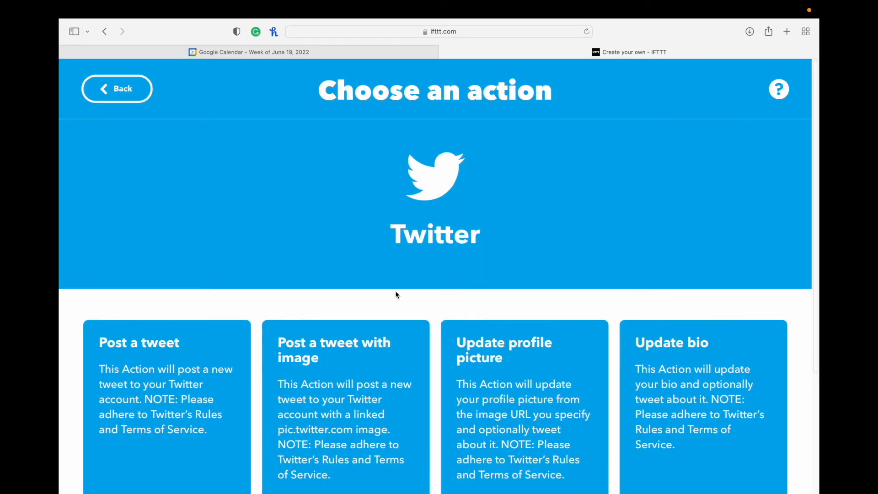
Choose Post a tweet with image, with Description as tweet text and Where as image URL
{"action": "scroll", "scroll_direction": "down", "scroll_amount": 3}
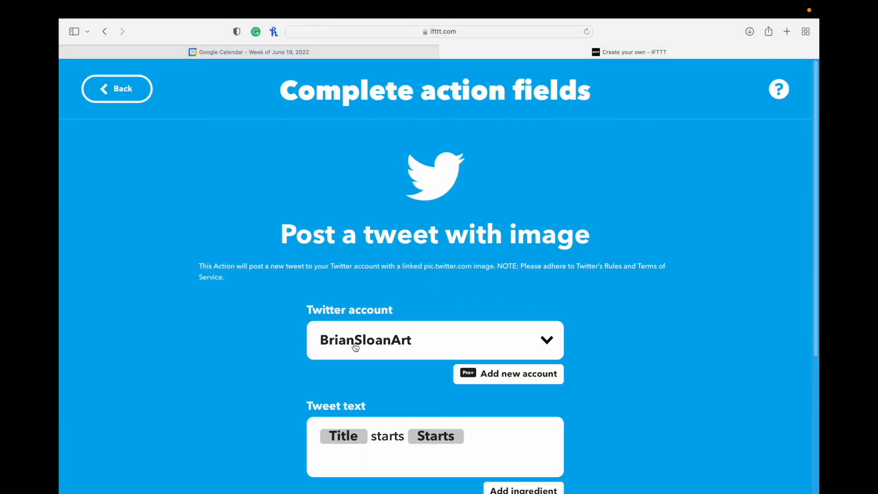
{"action": "scroll", "scroll_direction": "down", "scroll_amount": 3}
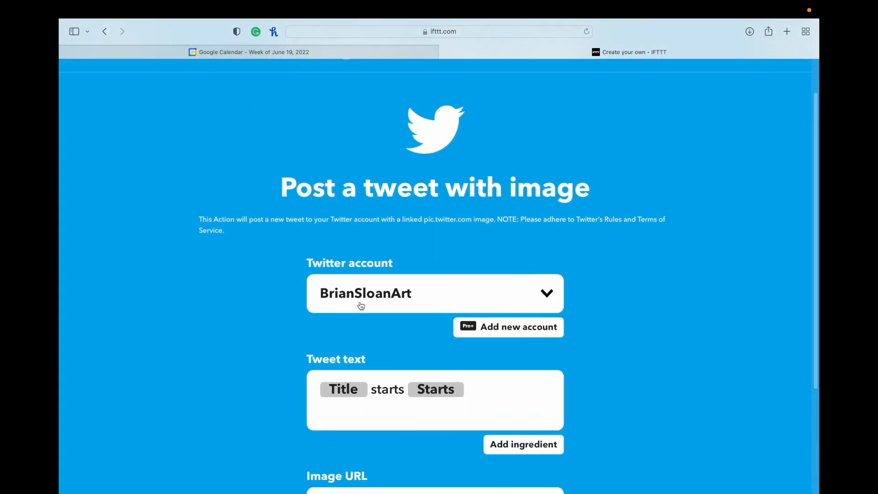
{"action": "scroll", "scroll_direction": "down", "scroll_amount": 3}
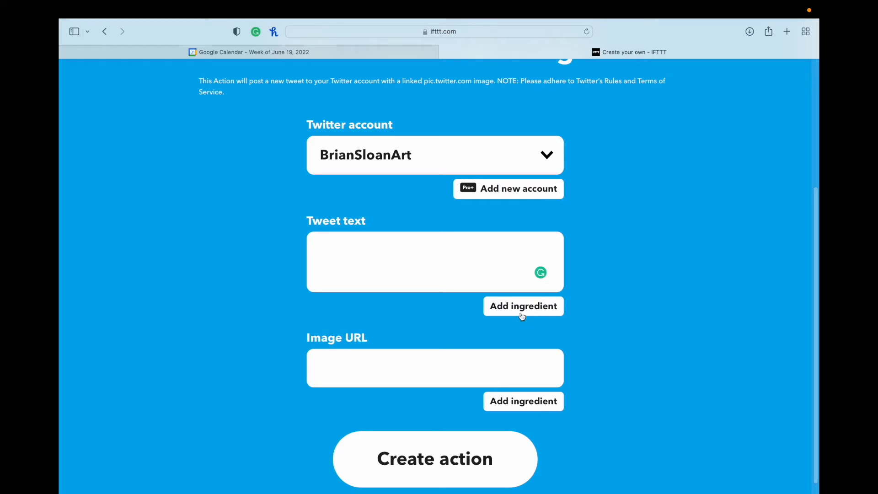
{"action": "left_click", "coordinate": [524, 306]}
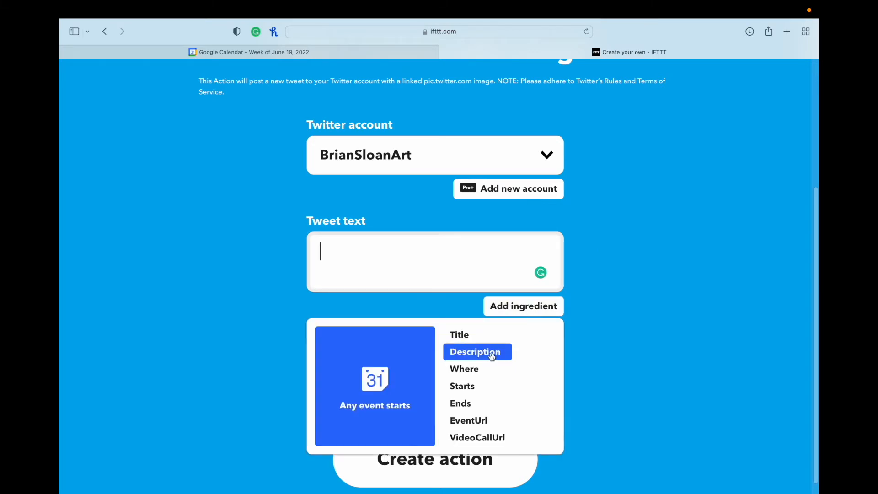
{"action": "left_click", "coordinate": [476, 351]}
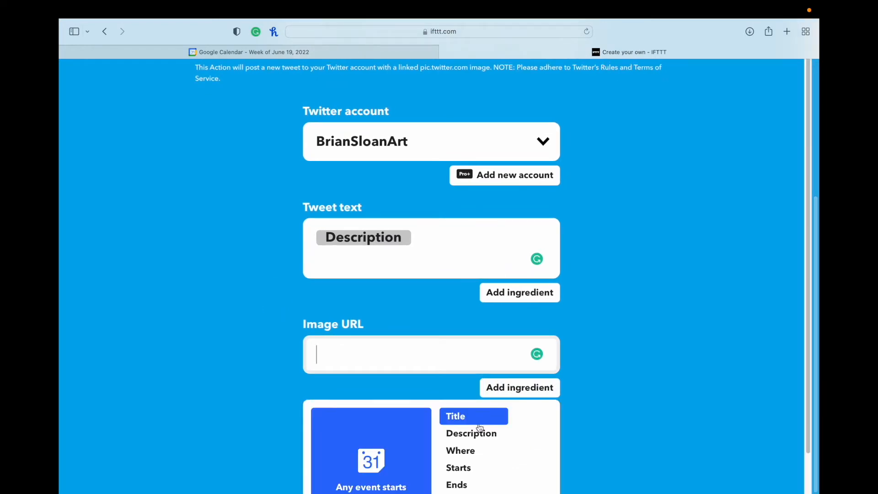
{"action": "scroll", "scroll_direction": "down", "scroll_amount": 3}
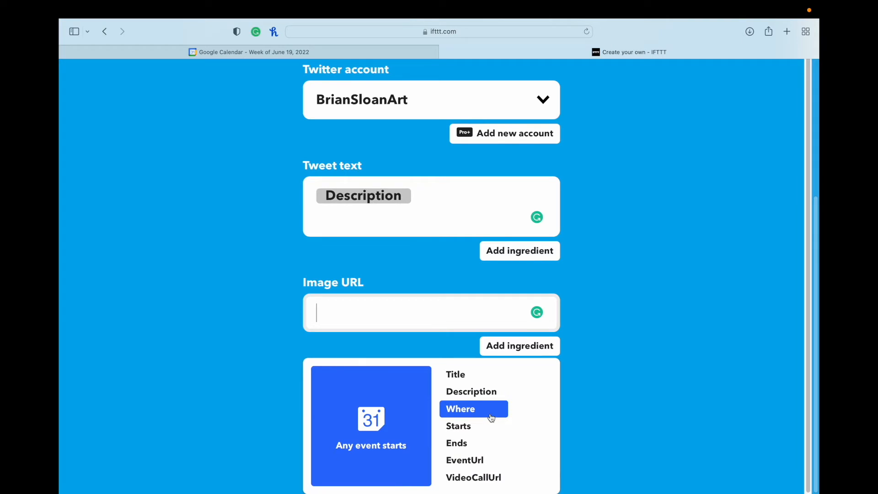
{"action": "left_click", "coordinate": [460, 409]}
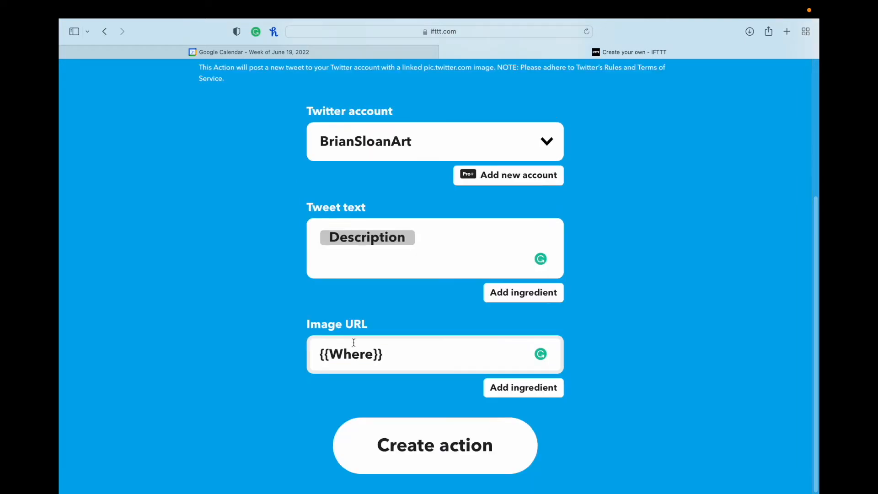
{"action": "mouse_move", "coordinate": [258, 359]}
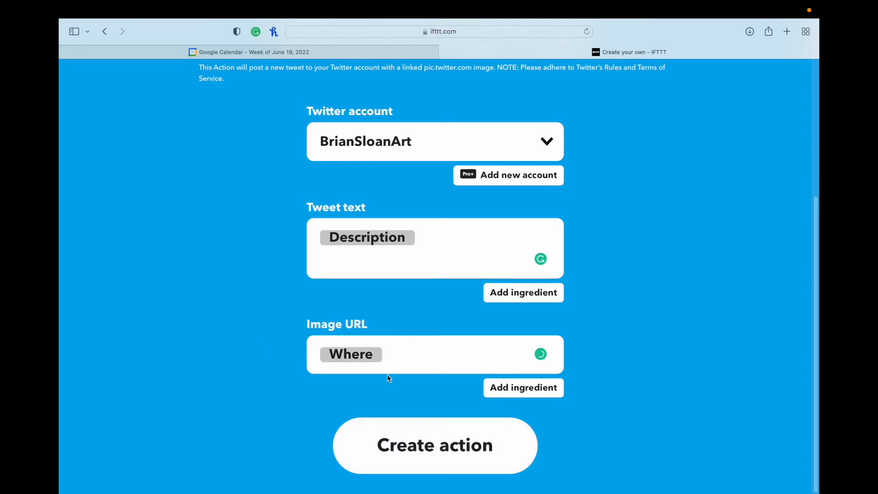
Create the action, continue through review, and finish connecting the applet
{"action": "left_click", "coordinate": [434, 446]}
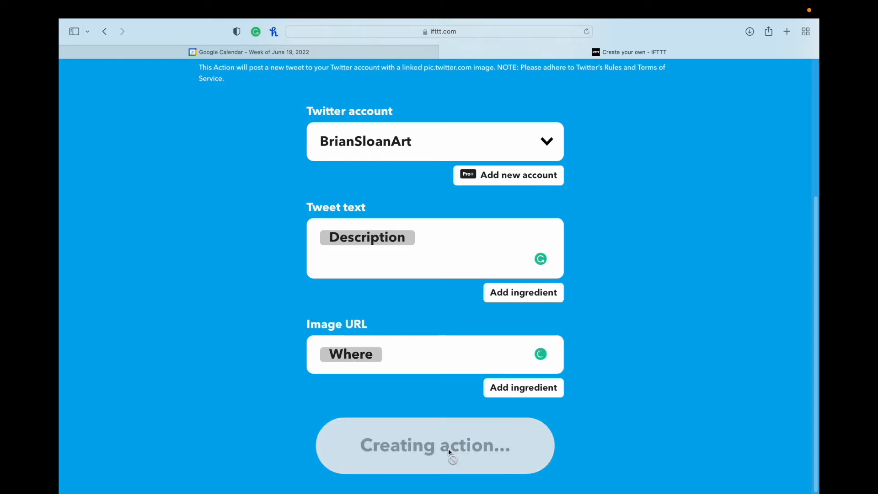
{"action": "left_click", "coordinate": [434, 445]}
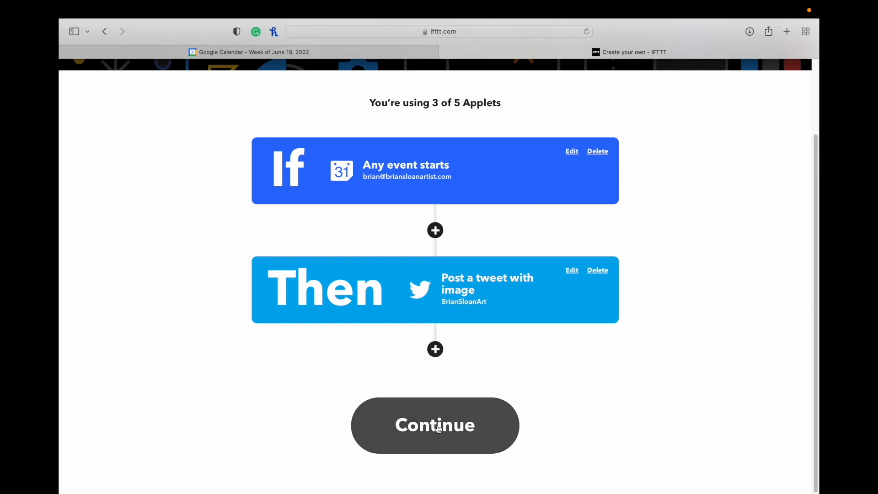
{"action": "left_click", "coordinate": [435, 425]}
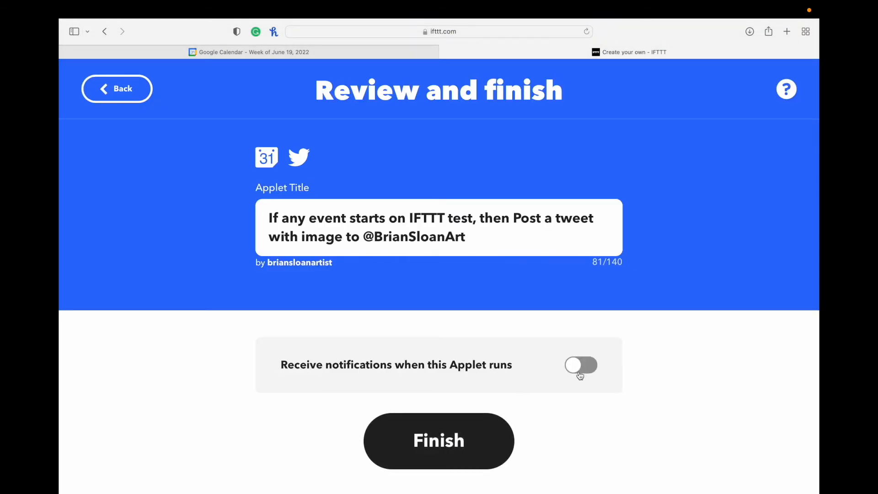
{"action": "left_click", "coordinate": [439, 440]}
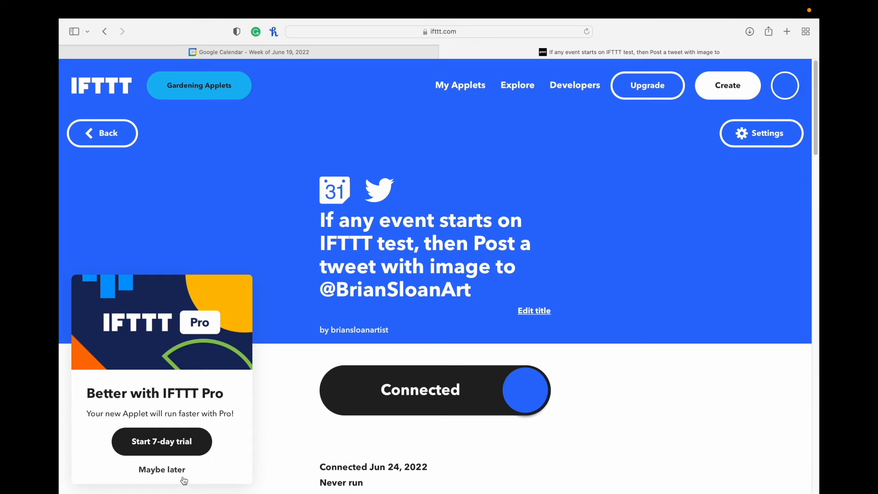
{"action": "scroll", "scroll_direction": "down", "scroll_amount": 3}
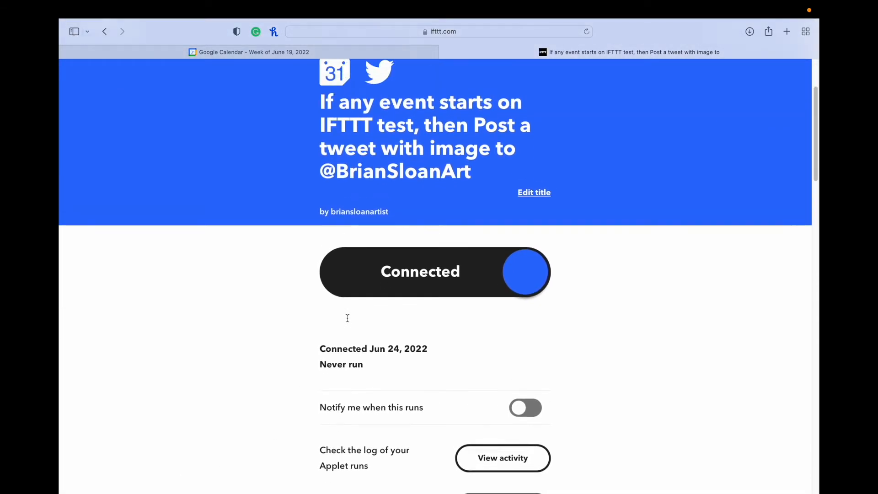
{"action": "scroll", "scroll_direction": "down", "scroll_amount": 3}
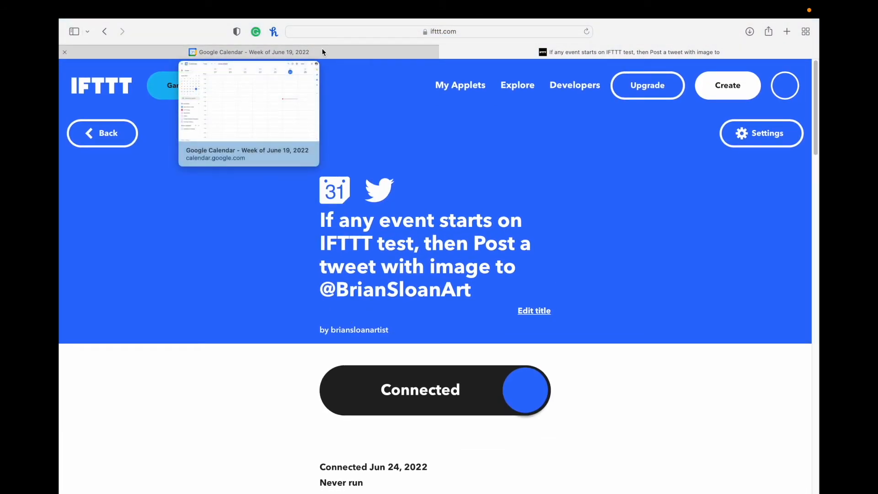
Draft a Friday 1 PM event in full details titled 'Paris VR Time-lapse Painting'
{"action": "left_click", "coordinate": [248, 53]}
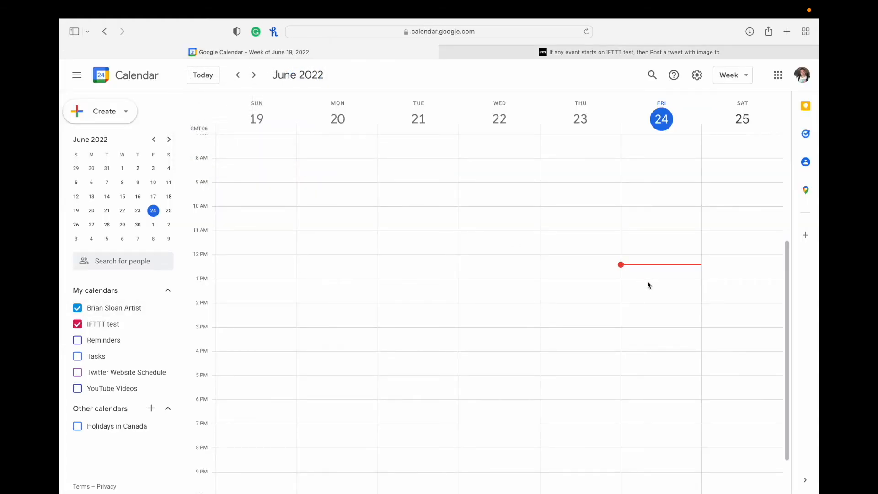
{"action": "left_click", "coordinate": [660, 265]}
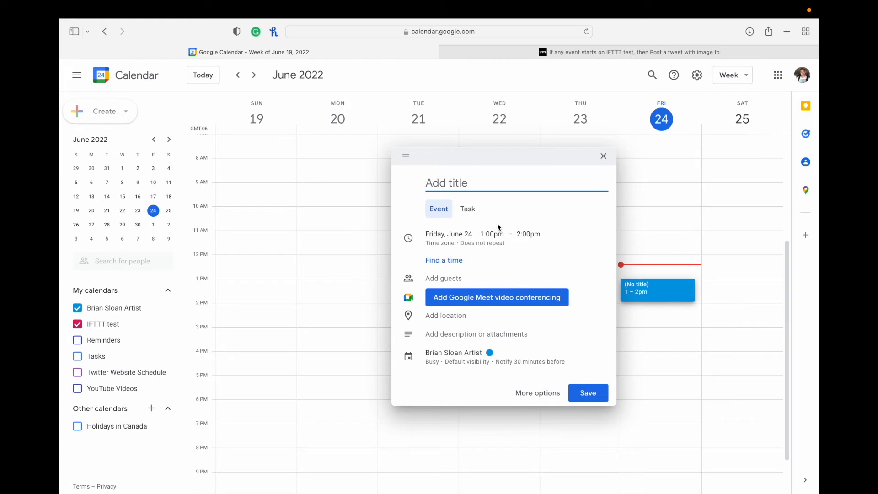
{"action": "mouse_move", "coordinate": [438, 171]}
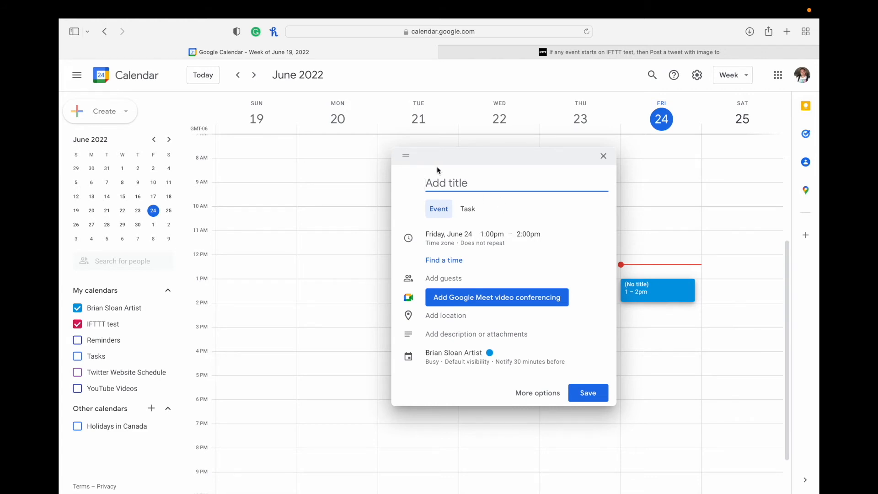
{"action": "left_click", "coordinate": [537, 392]}
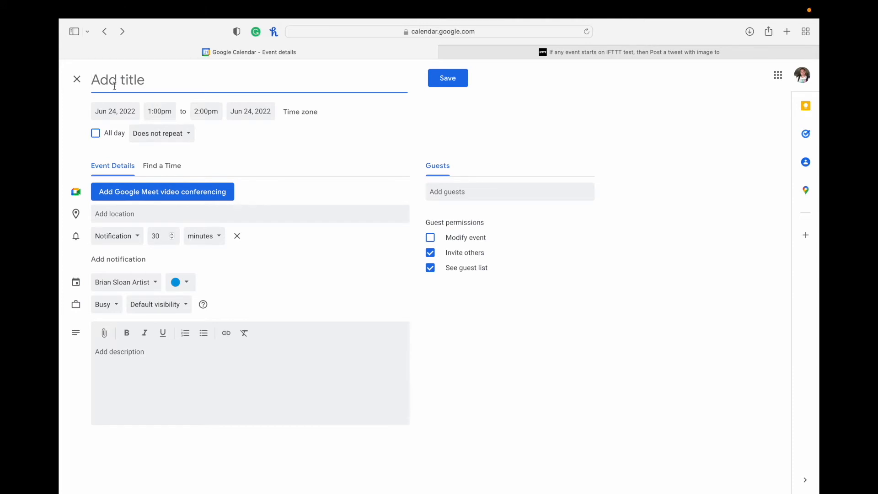
{"action": "type", "text": "Paris VR"}
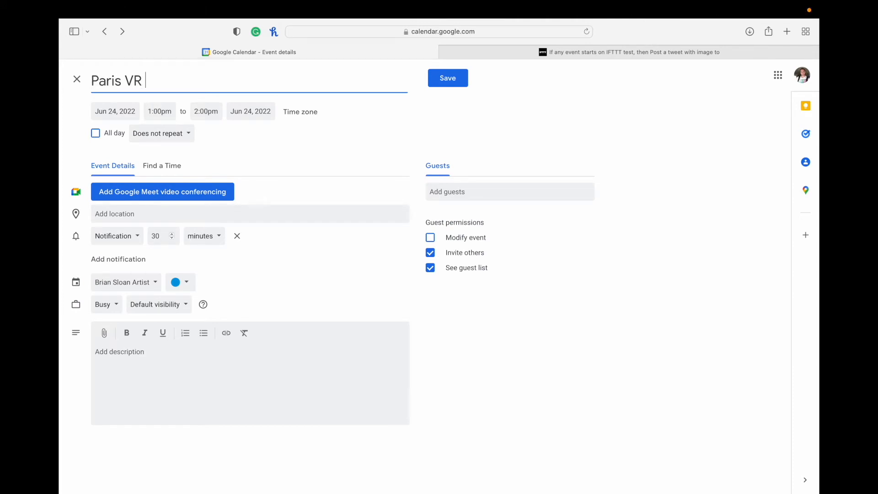
{"action": "type", "text": "Time-lapse Painting"}
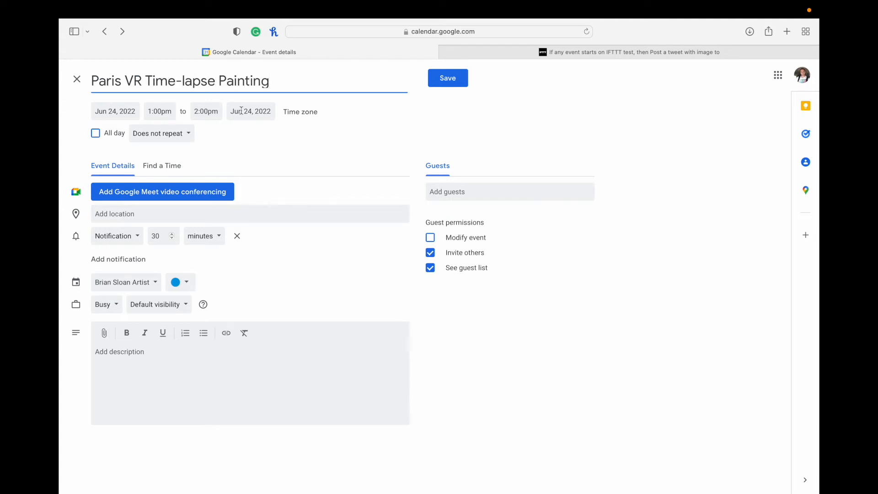
{"action": "left_click", "coordinate": [206, 110]}
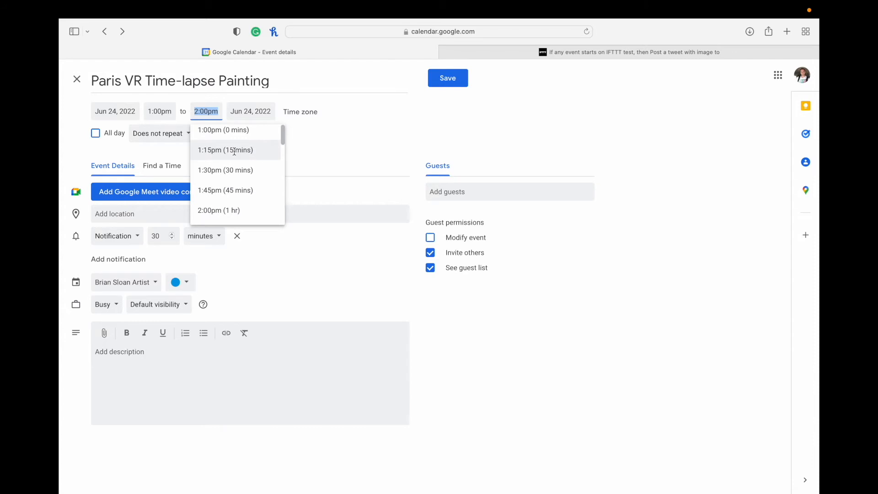
{"action": "left_click", "coordinate": [225, 149]}
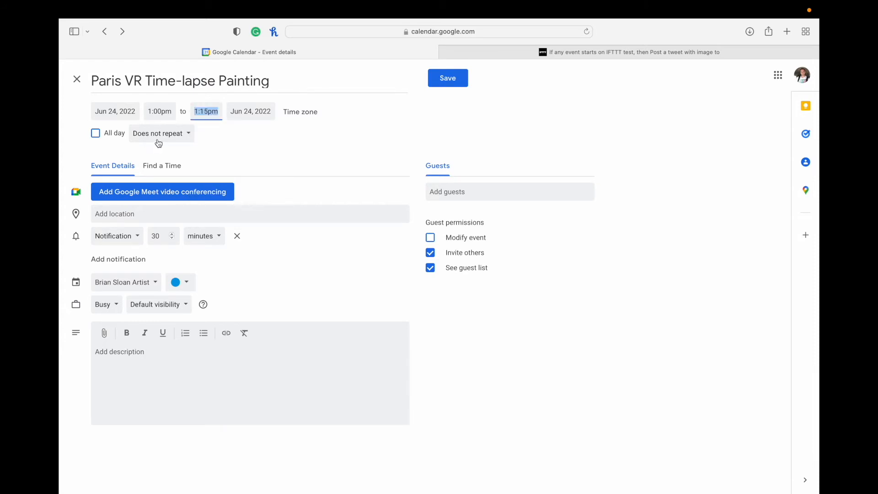
{"action": "left_click", "coordinate": [158, 134]}
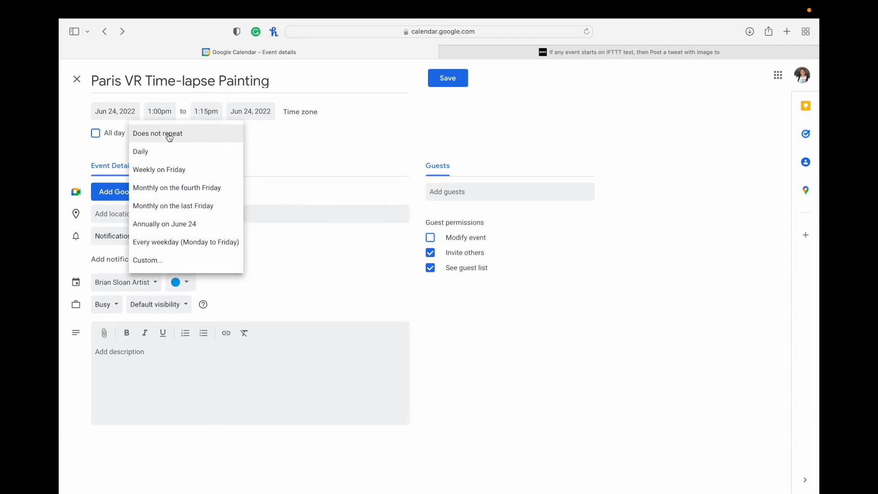
{"action": "mouse_move", "coordinate": [180, 138]}
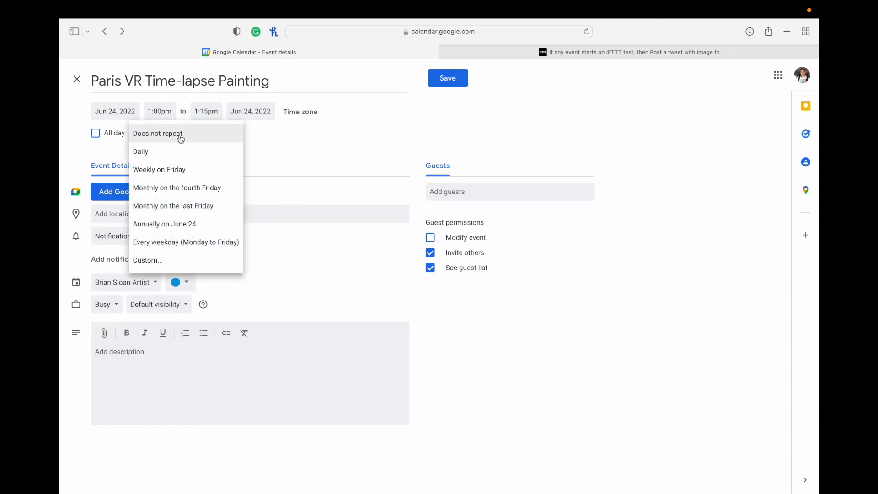
{"action": "mouse_move", "coordinate": [159, 170]}
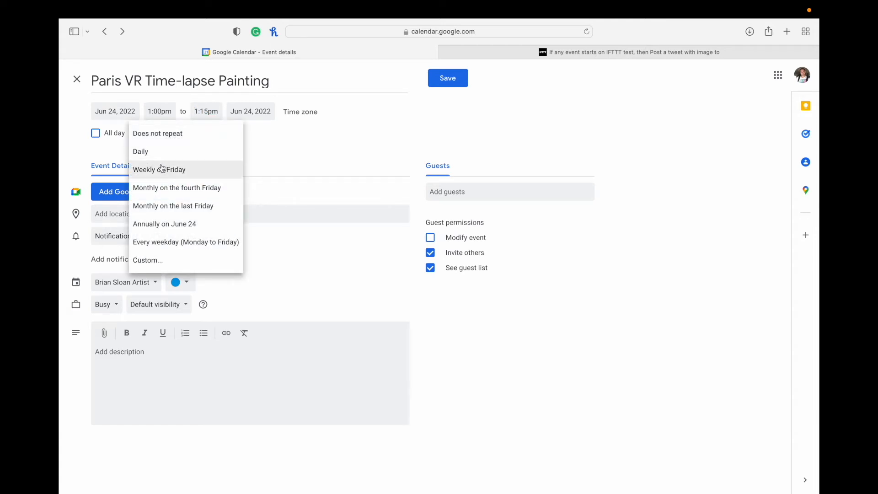
{"action": "mouse_move", "coordinate": [176, 187]}
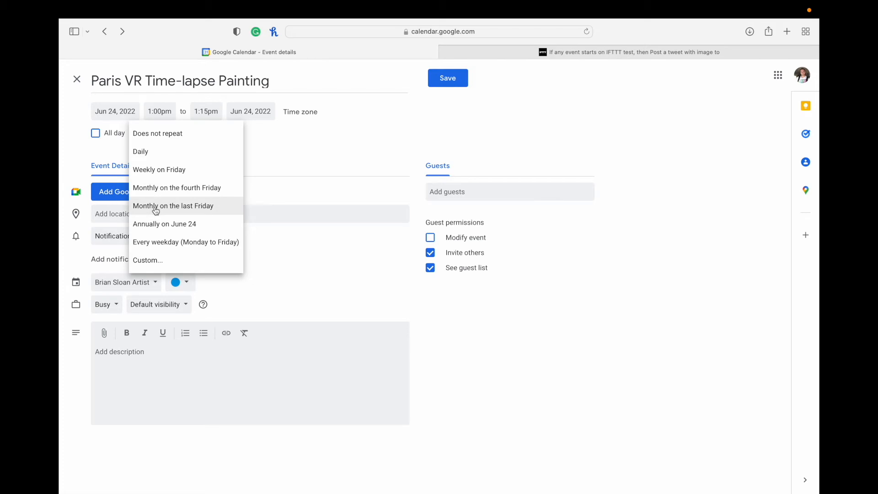
{"action": "mouse_move", "coordinate": [159, 210]}
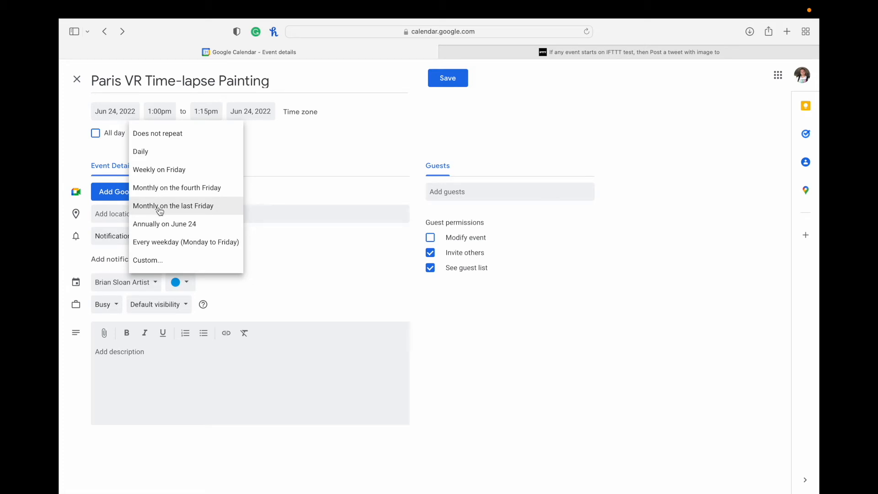
{"action": "mouse_move", "coordinate": [204, 211]}
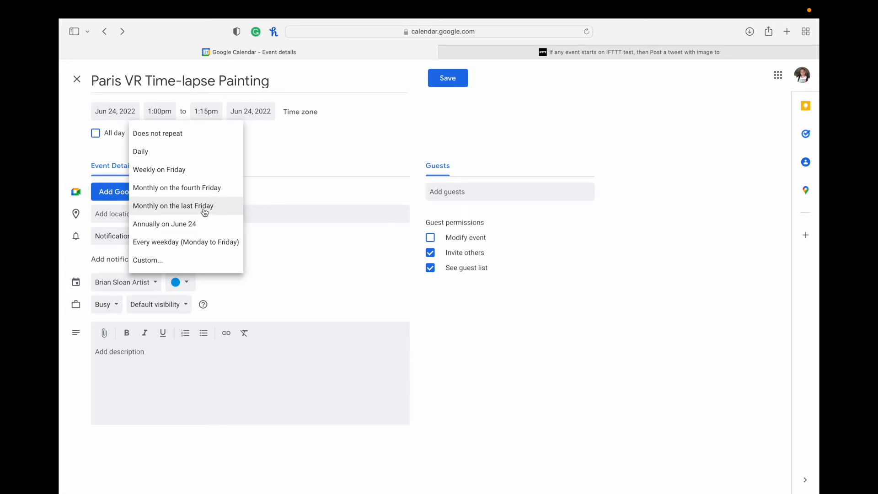
{"action": "mouse_move", "coordinate": [283, 170]}
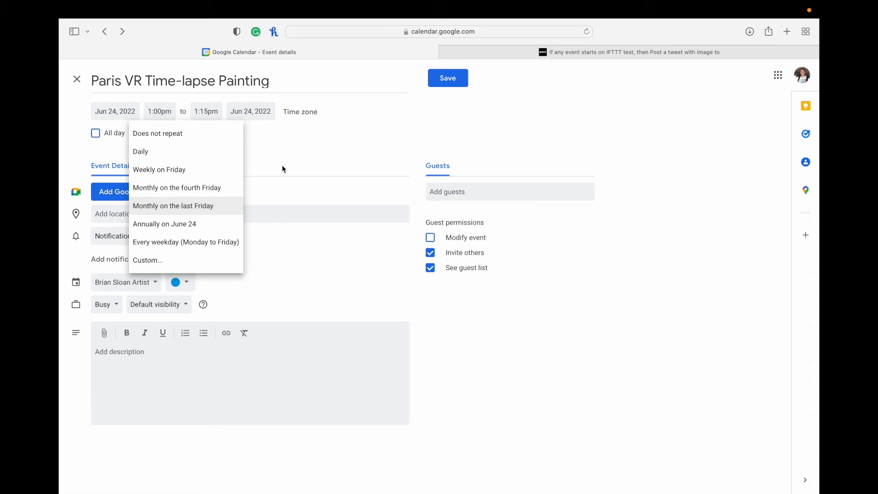
{"action": "mouse_move", "coordinate": [173, 133]}
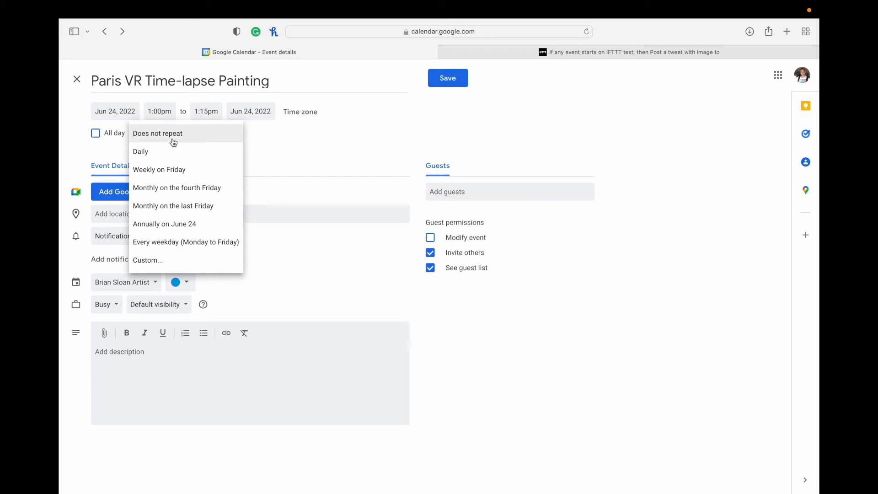
{"action": "left_click", "coordinate": [157, 134]}
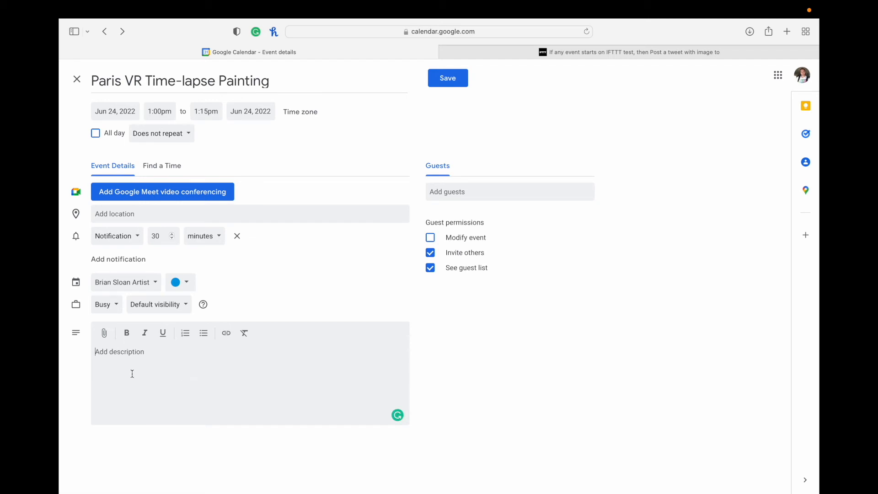
{"action": "mouse_move", "coordinate": [144, 364]}
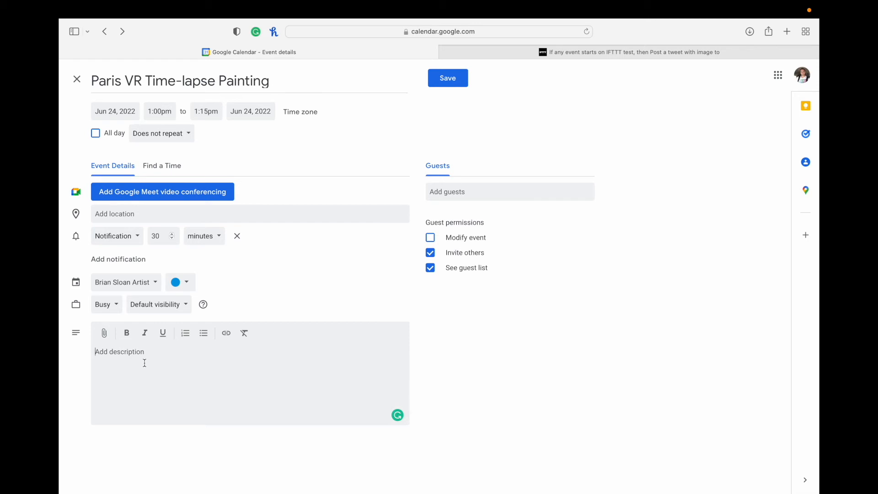
Enter the description 'Check out my latest VR painting! #vr #art #oculus'
{"action": "type", "text": "Check out my latest VR painting!"}
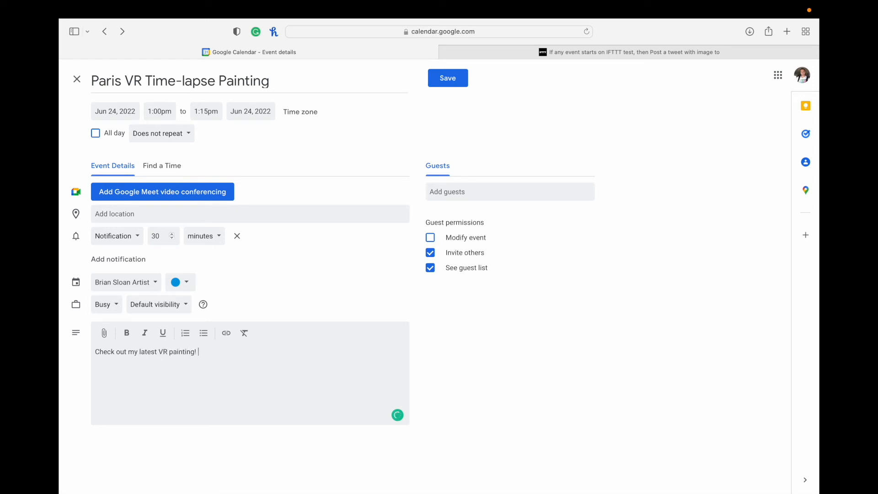
{"action": "type", "text": "#vr #ar"}
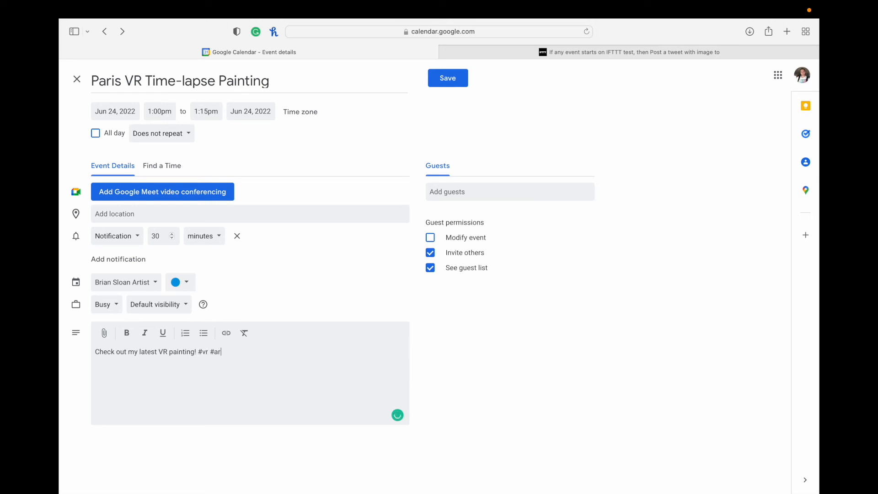
{"action": "type", "text": "#oculu"}
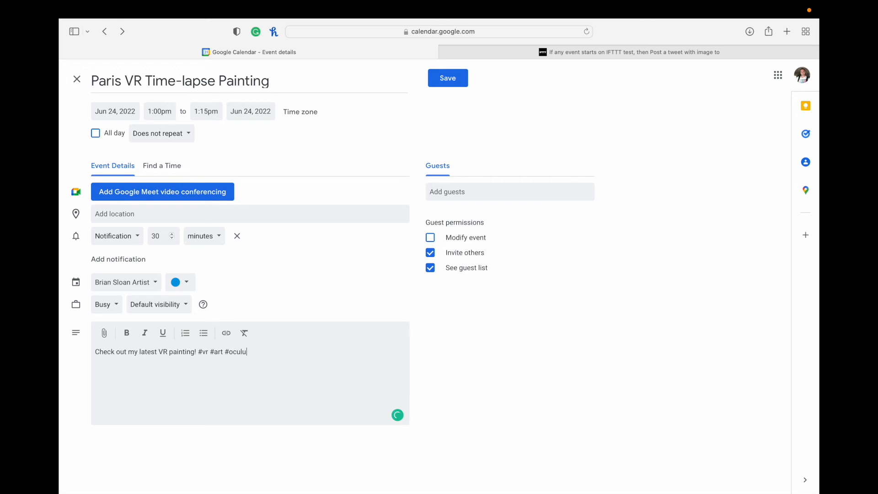
{"action": "type", "text": "s"}
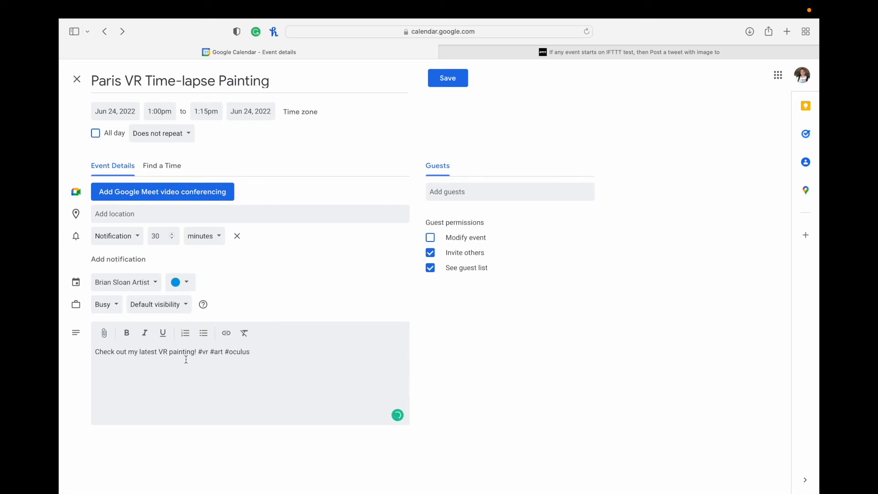
{"action": "mouse_move", "coordinate": [277, 218]}
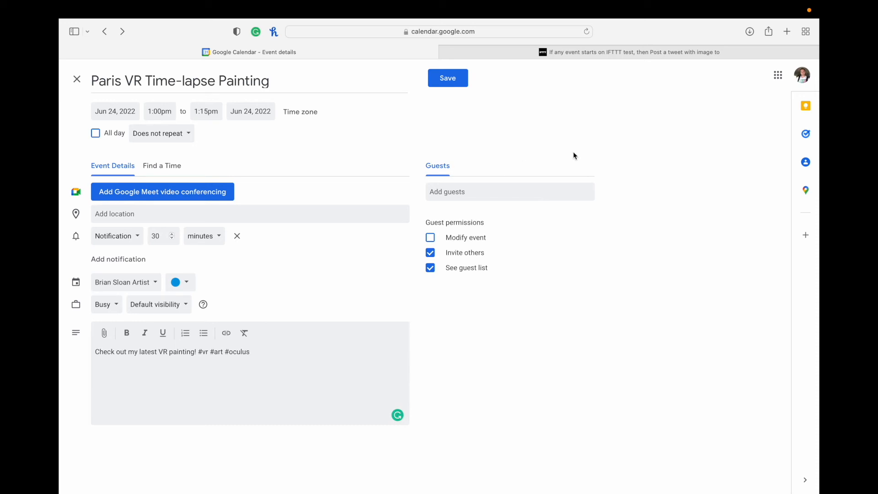
{"action": "mouse_move", "coordinate": [291, 173]}
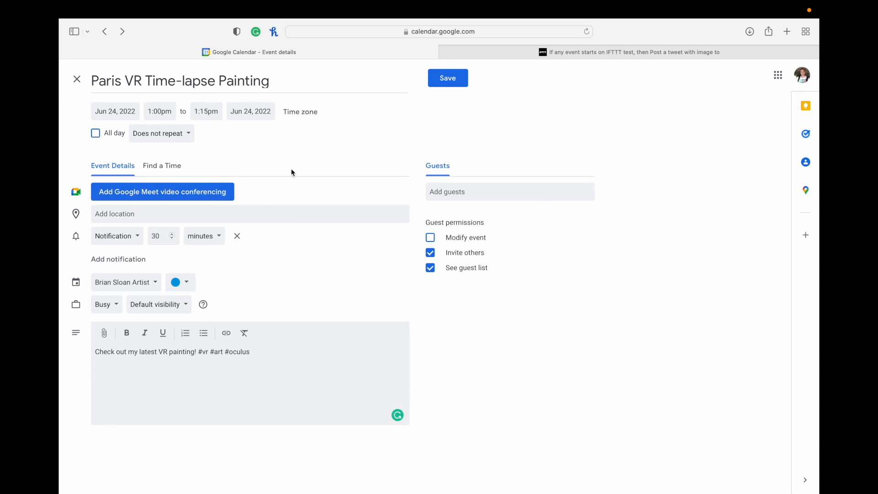
Copy the Eiffel Tower time-lapse video's thumbnail image address in YouTube Studio
{"action": "left_click", "coordinate": [787, 31]}
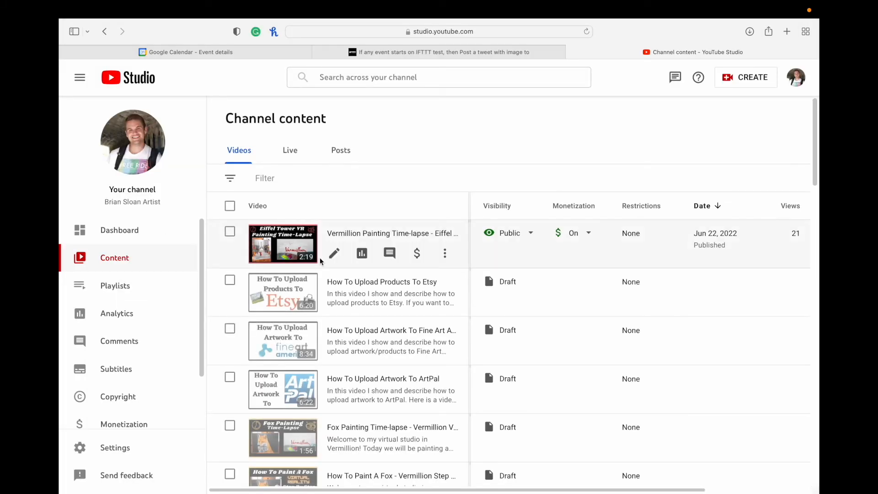
{"action": "left_click", "coordinate": [334, 254]}
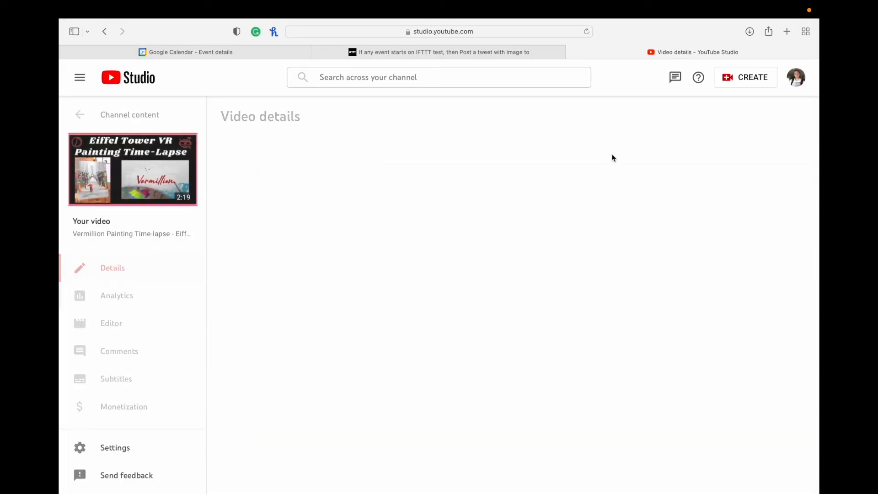
{"action": "right_click", "coordinate": [705, 193]}
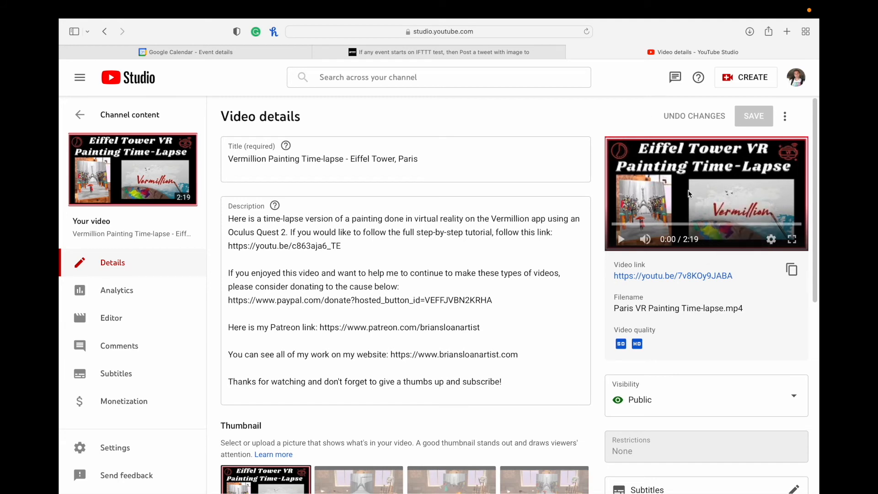
{"action": "right_click", "coordinate": [689, 193]}
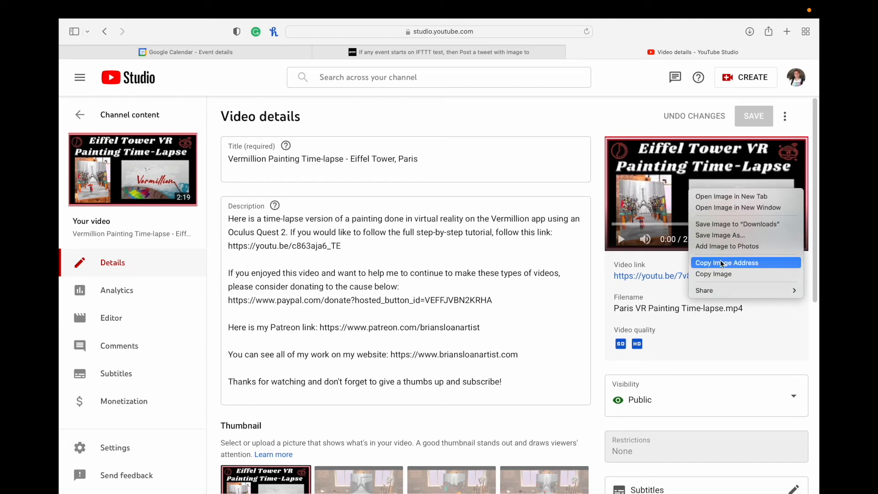
{"action": "left_click", "coordinate": [185, 51]}
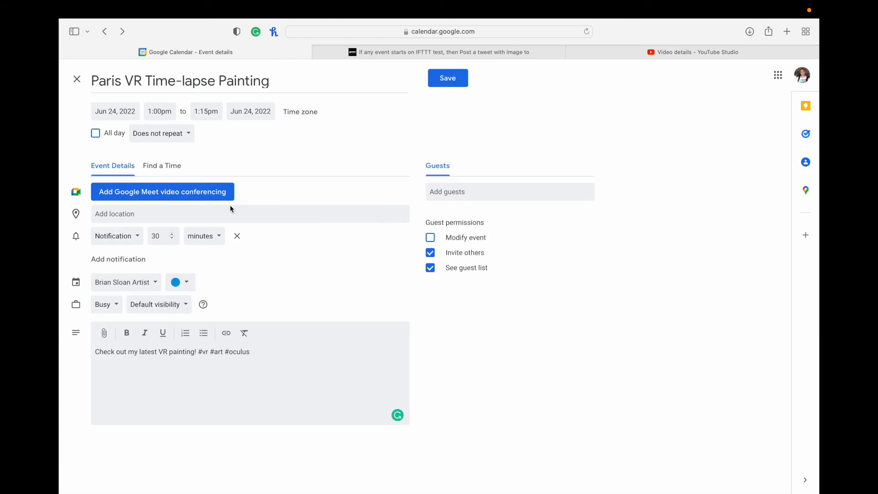
Paste the thumbnail URL as the event location, save it, and check the event summary
{"action": "type", "text": "default.jpg?v=62b37d1e&sqp=CPyC2JUG&rs=AOn4CLBzJmV6LUDXGqYCEmDOuMGC1dPKyA"}
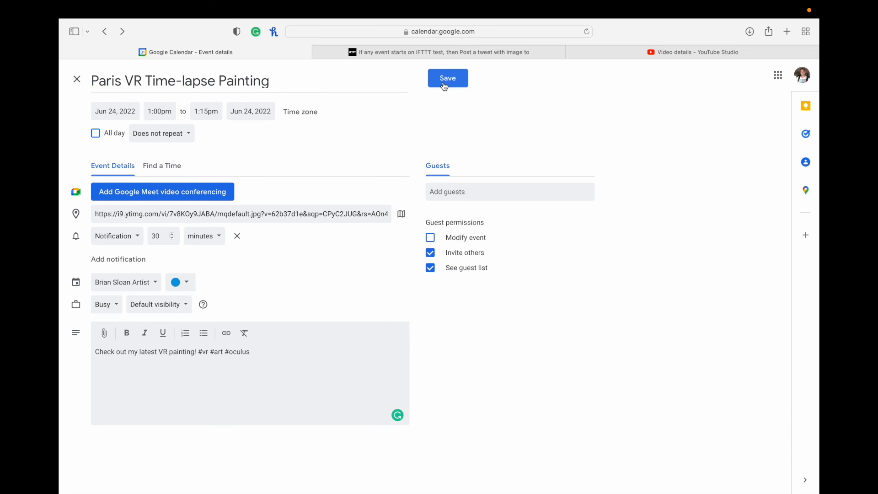
{"action": "mouse_move", "coordinate": [447, 89]}
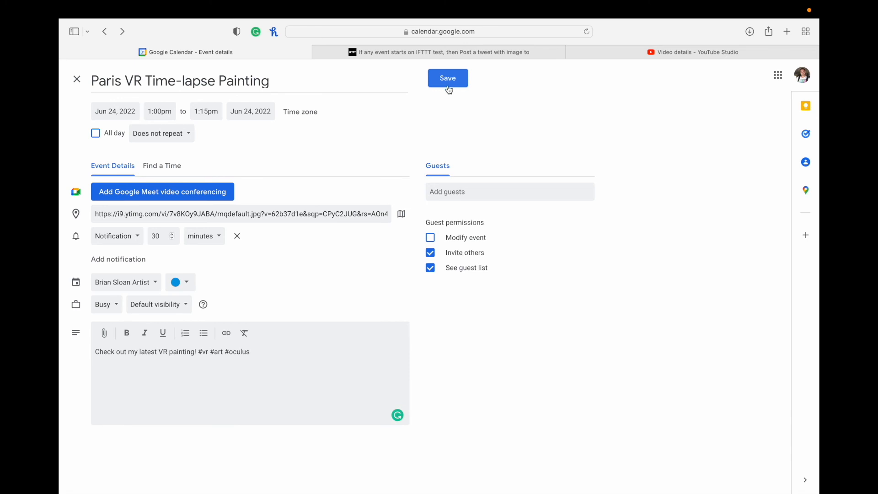
{"action": "left_click", "coordinate": [447, 78]}
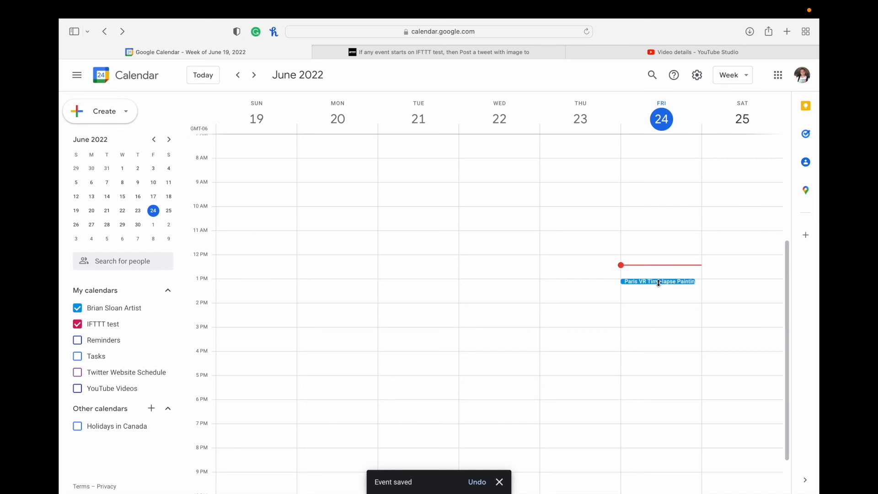
{"action": "left_click", "coordinate": [658, 280]}
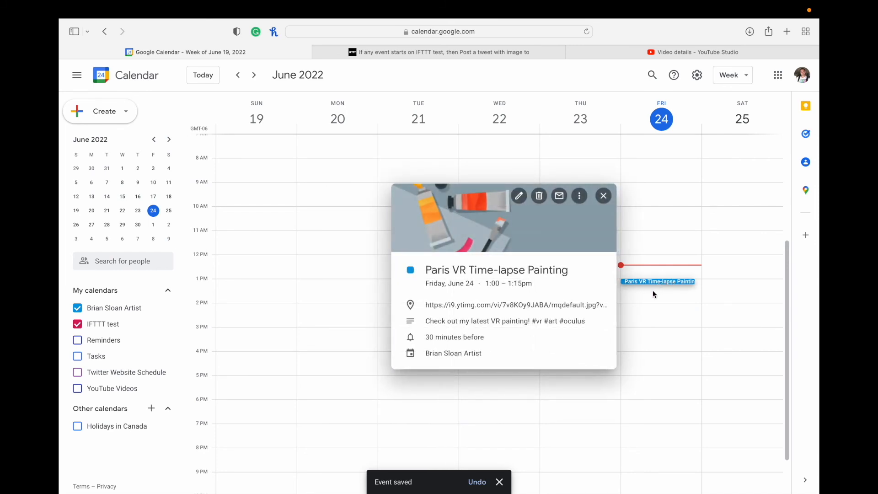
{"action": "left_click", "coordinate": [603, 196]}
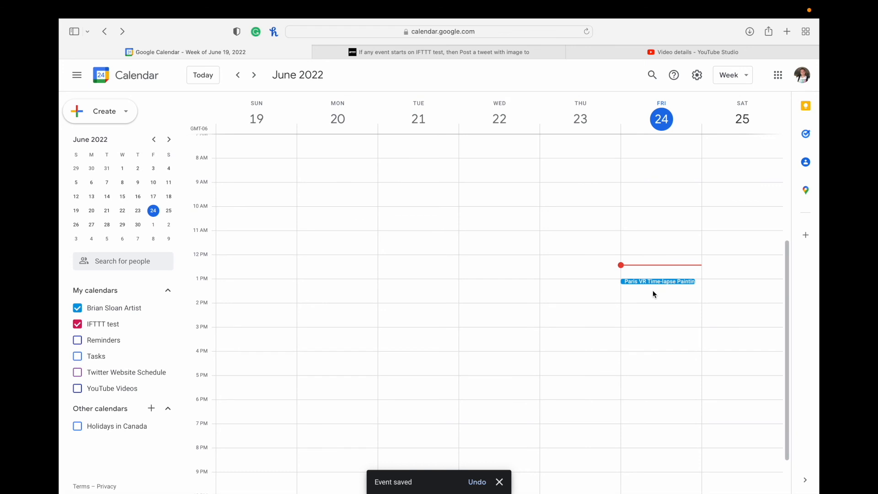